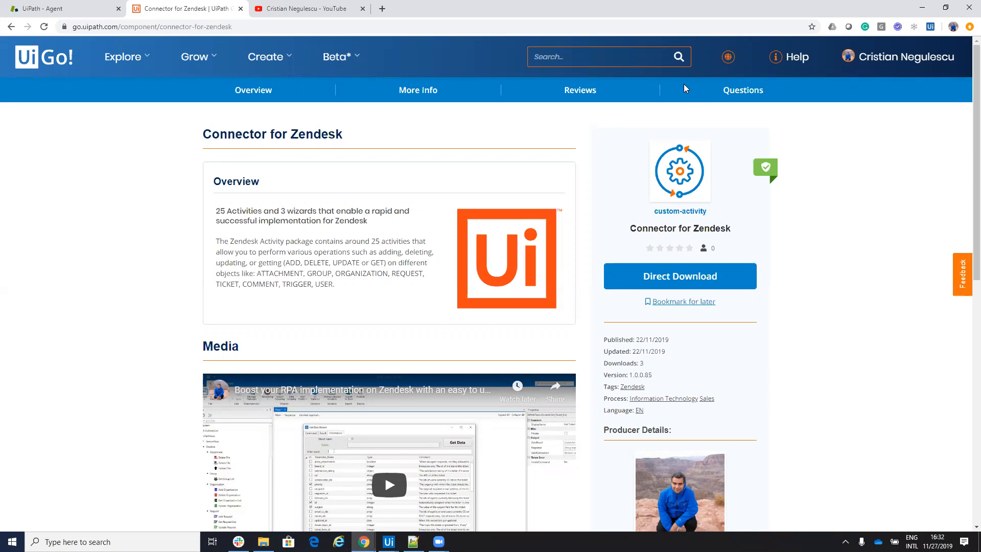
mouse_move(299, 175)
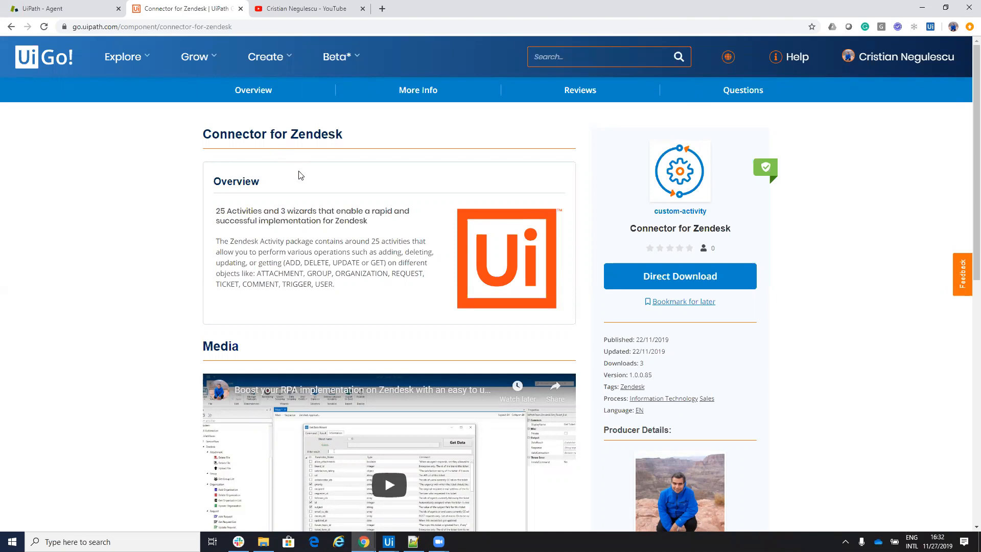
mouse_move(298, 224)
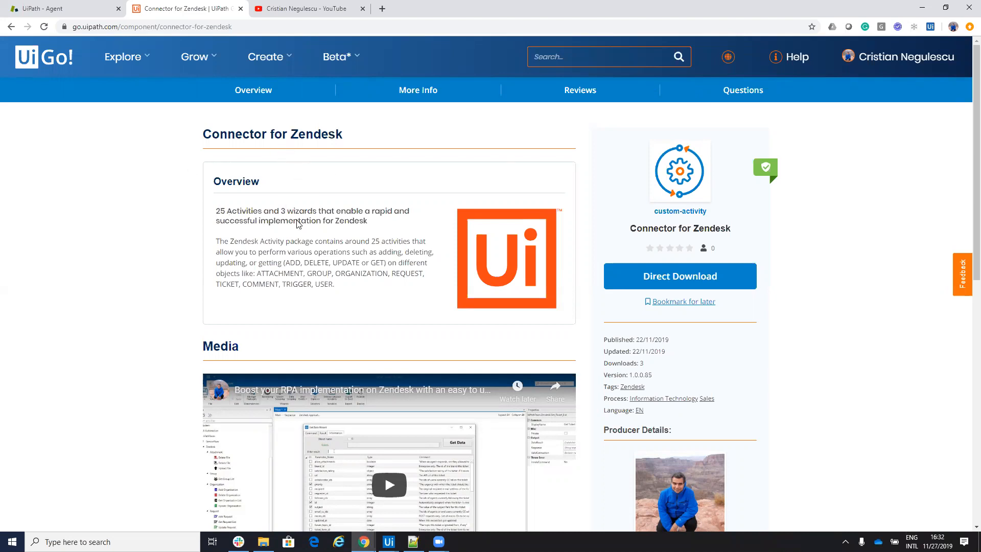
mouse_move(388, 542)
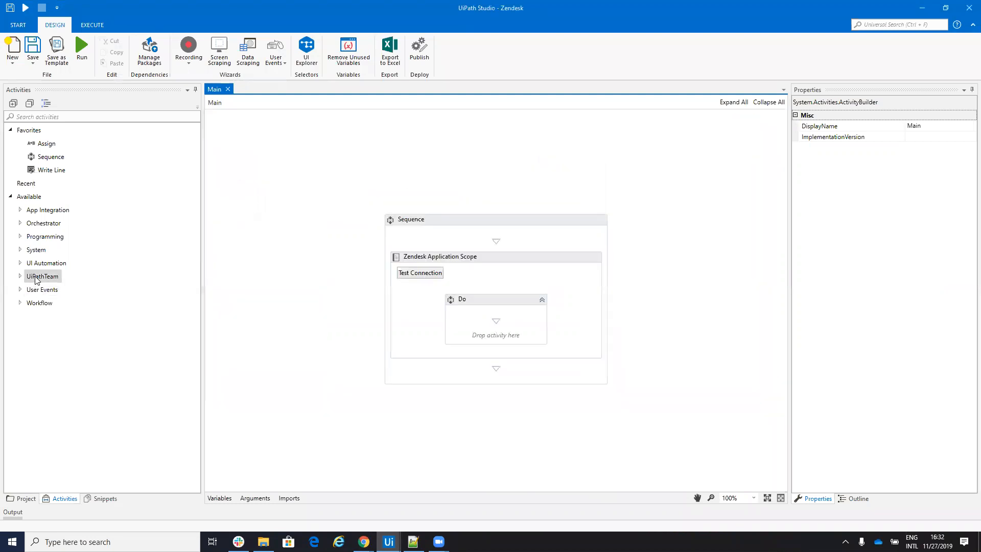
Expand the UiPathTeam Zendesk Ticket and Attachment activities and confirm the connection tests valid.
click(20, 276)
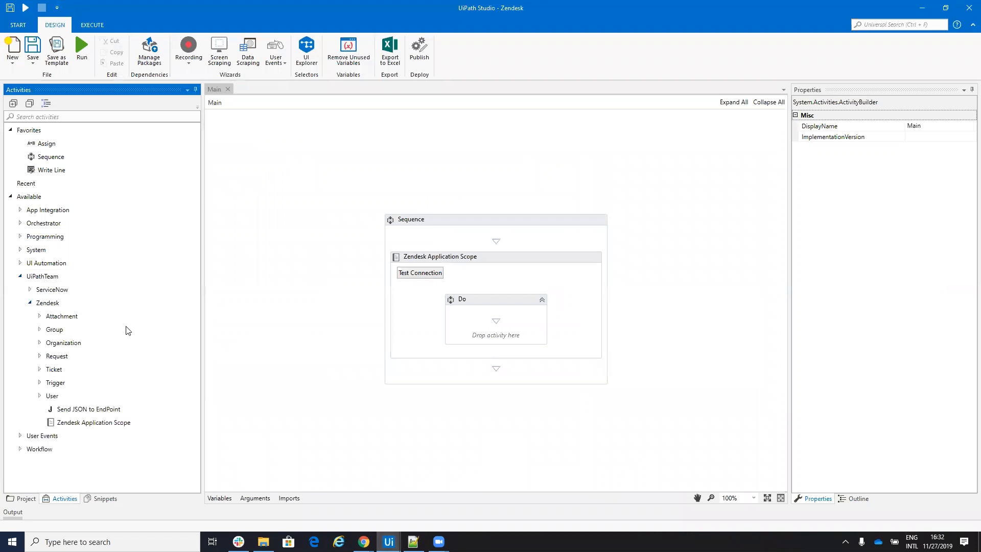
mouse_move(38, 363)
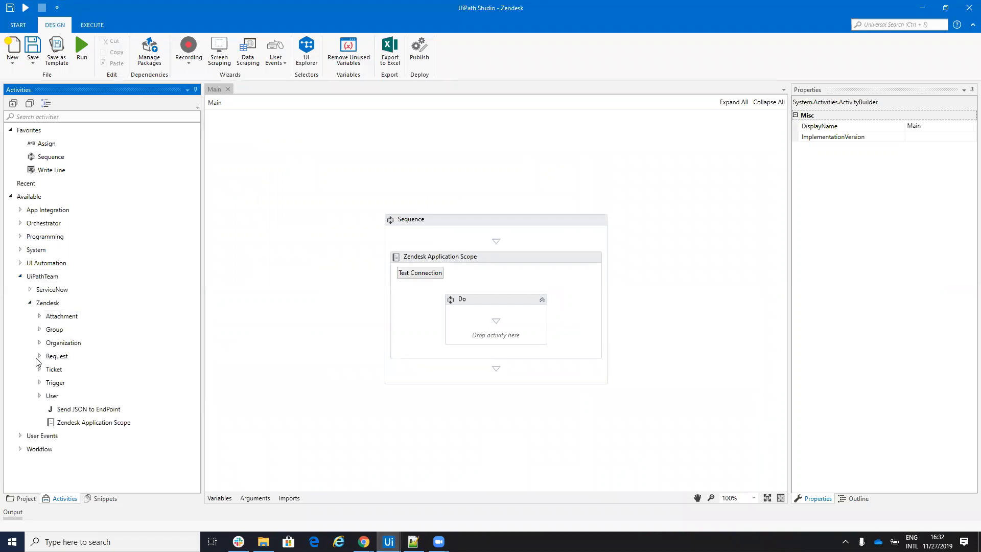
click(39, 368)
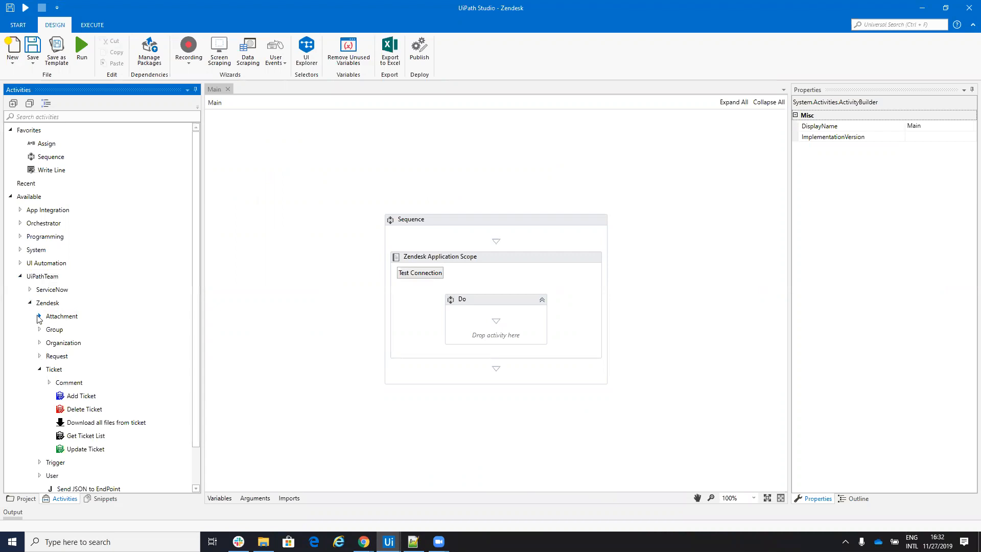
click(38, 316)
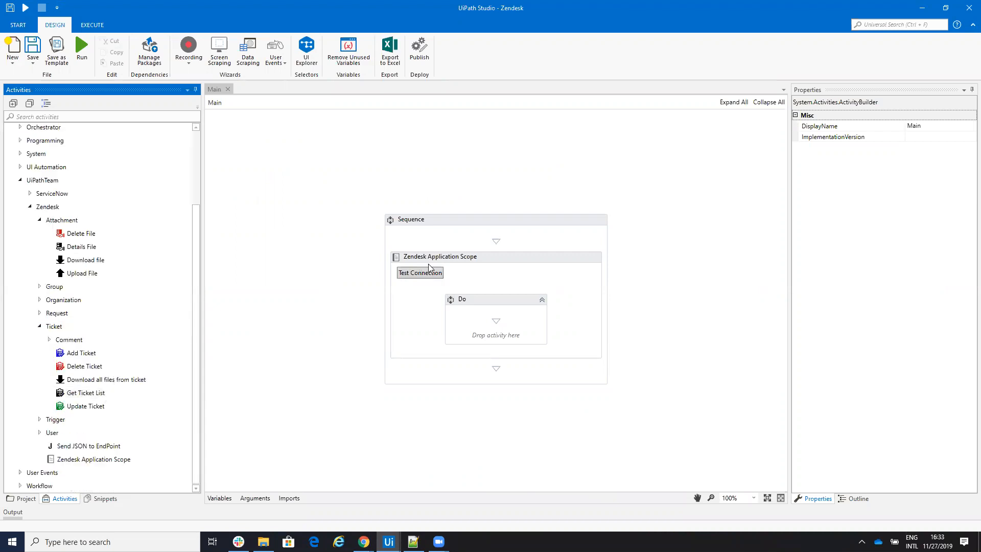
click(420, 272)
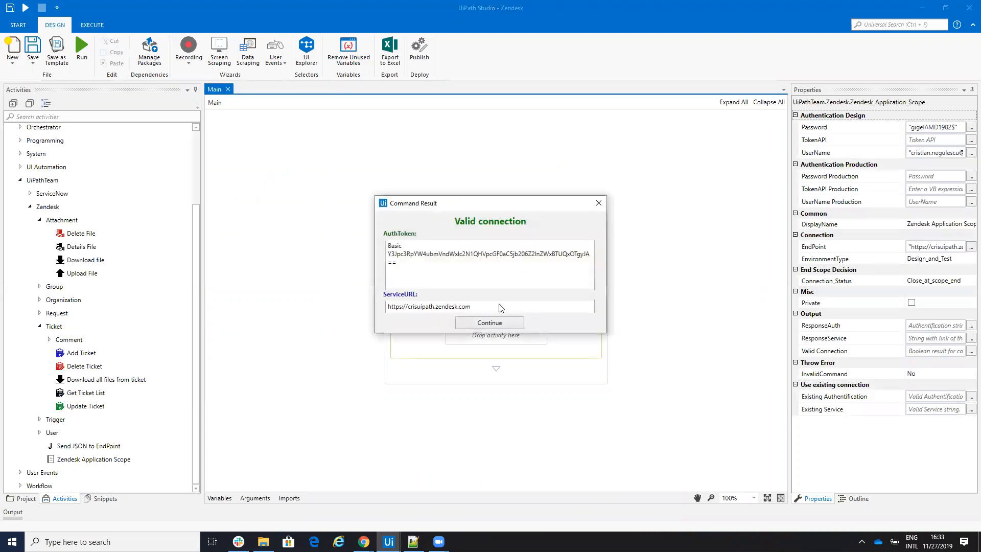
click(490, 323)
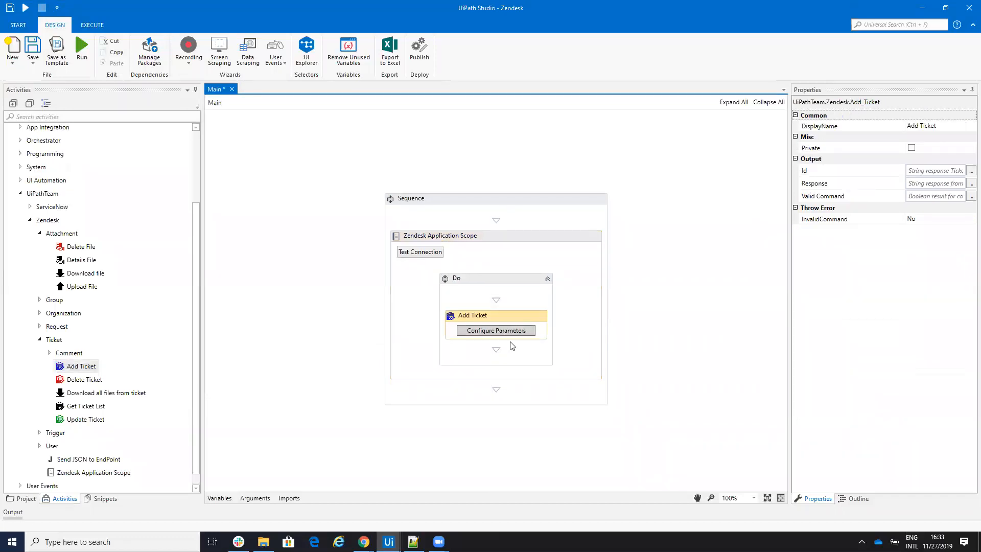
Configure Add Ticket with subject 'From API' and description 'Hello world', creating test ticket 22.
click(495, 330)
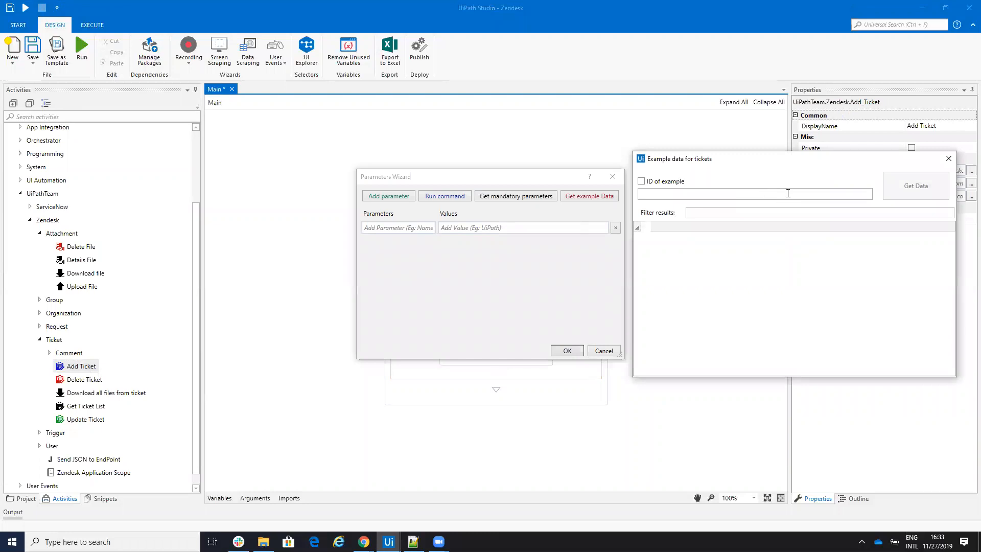
click(915, 185)
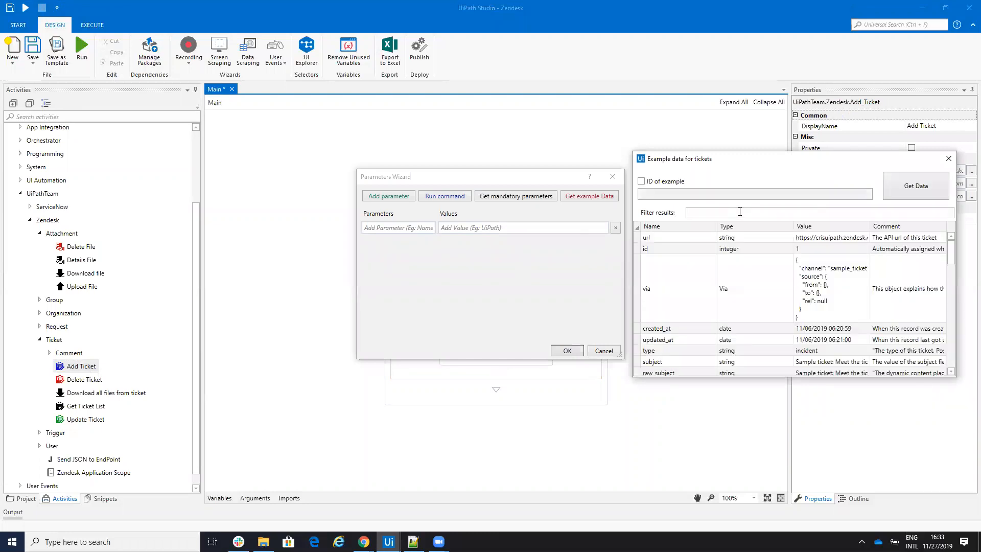
text(sub)
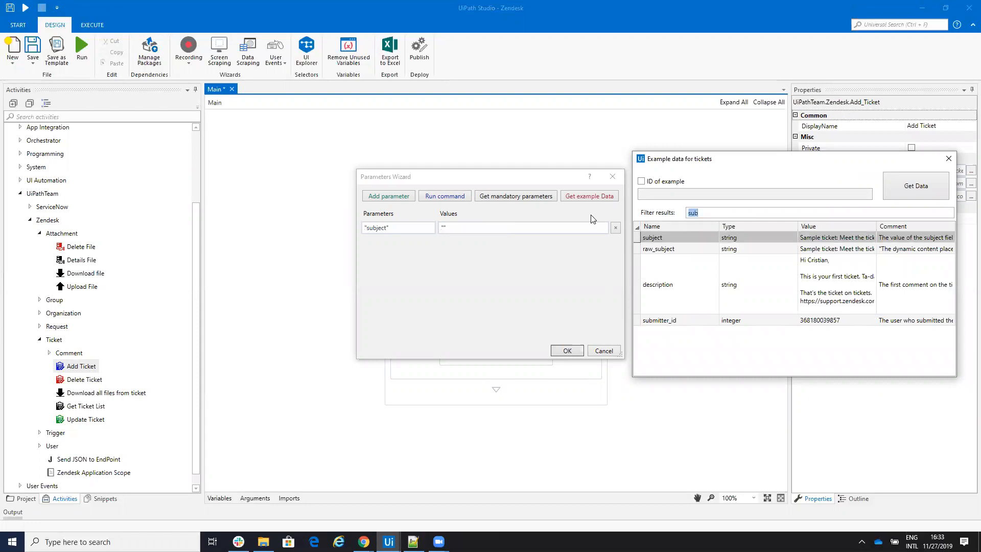
text(desc)
click(524, 227)
text(From API)
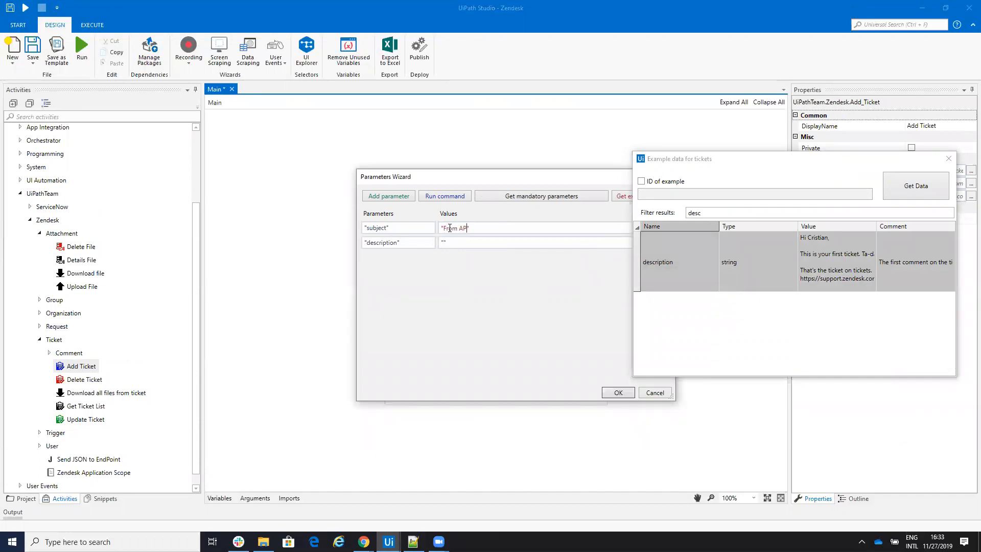
click(475, 242)
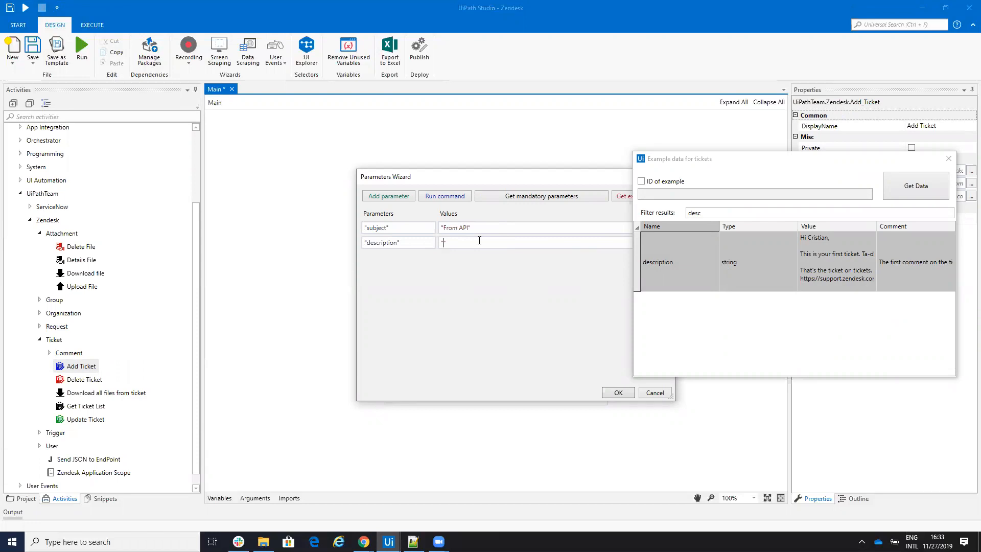
text("Hello world)
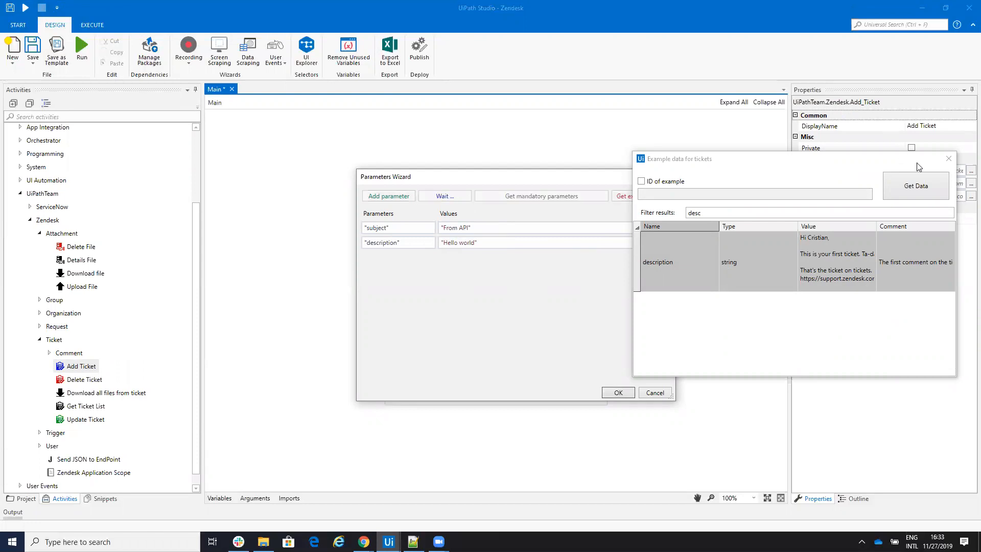
click(914, 186)
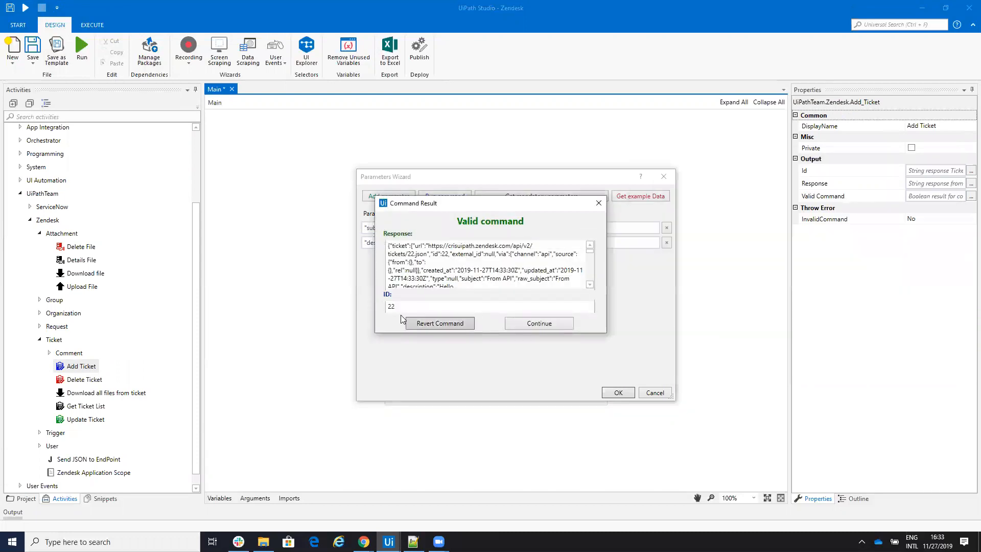
click(537, 323)
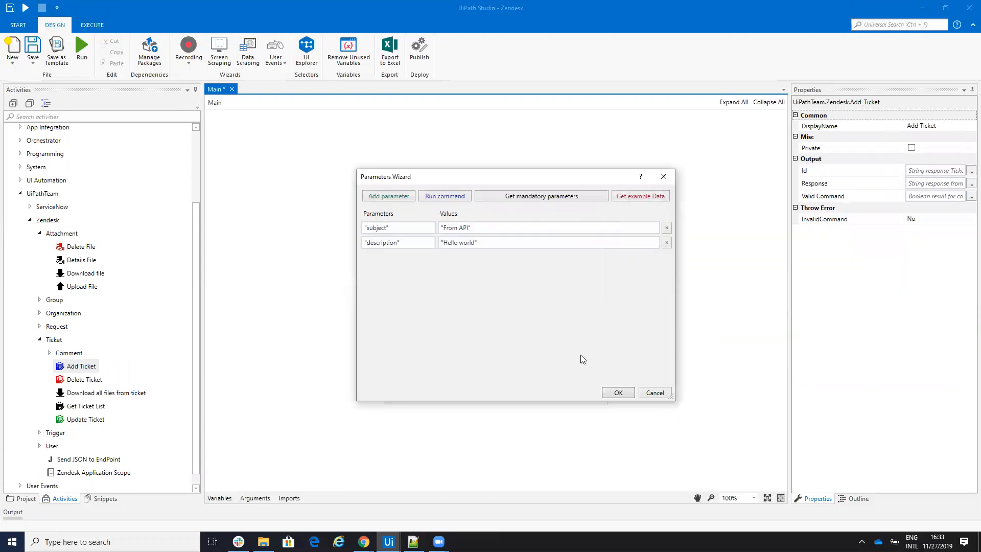
click(616, 392)
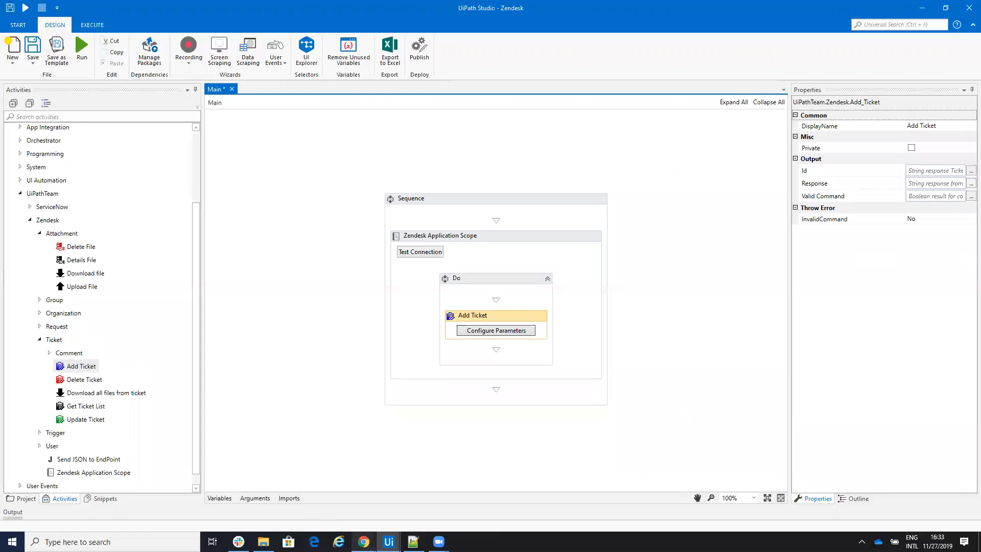
mouse_move(363, 541)
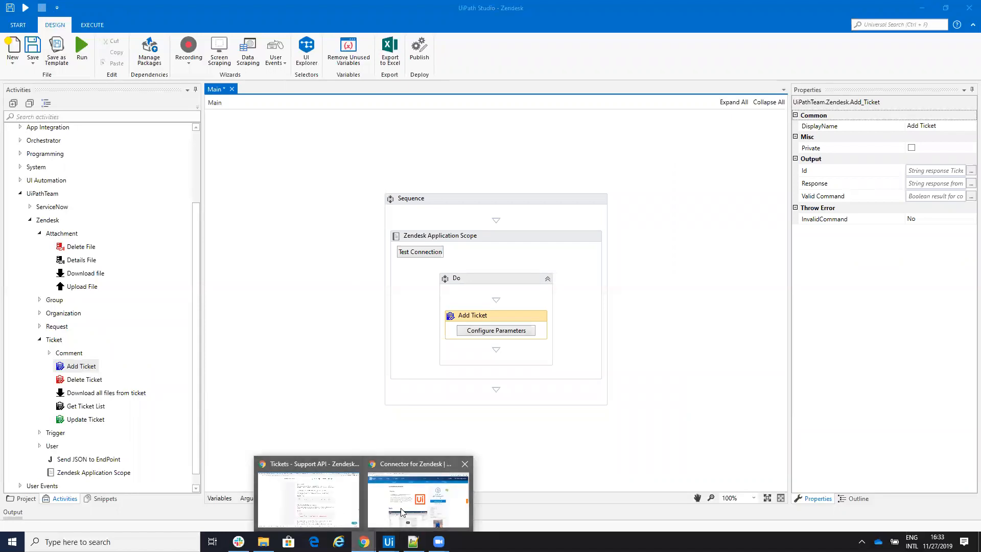
Open the 'From API' ticket from Zendesk's unsolved tickets view in Chrome.
click(307, 498)
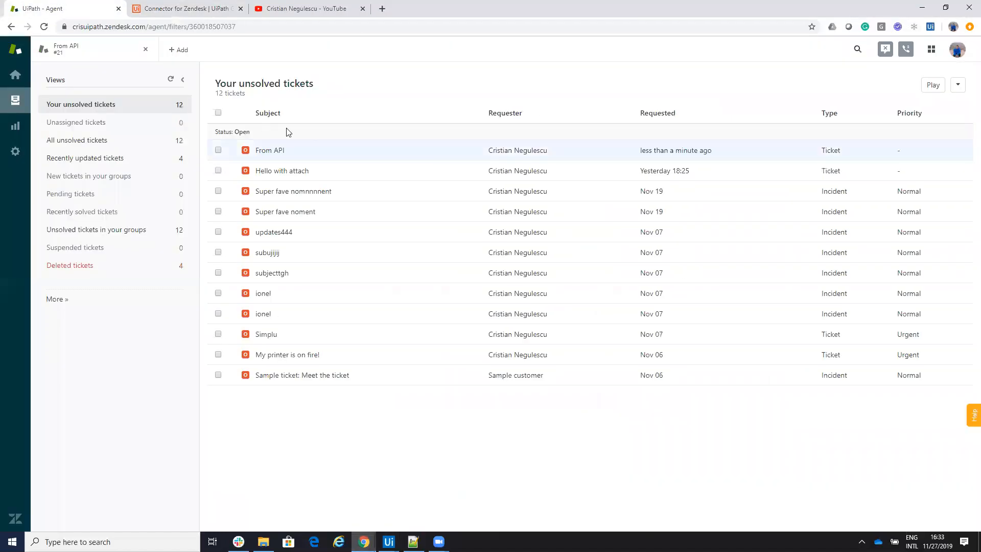
click(269, 150)
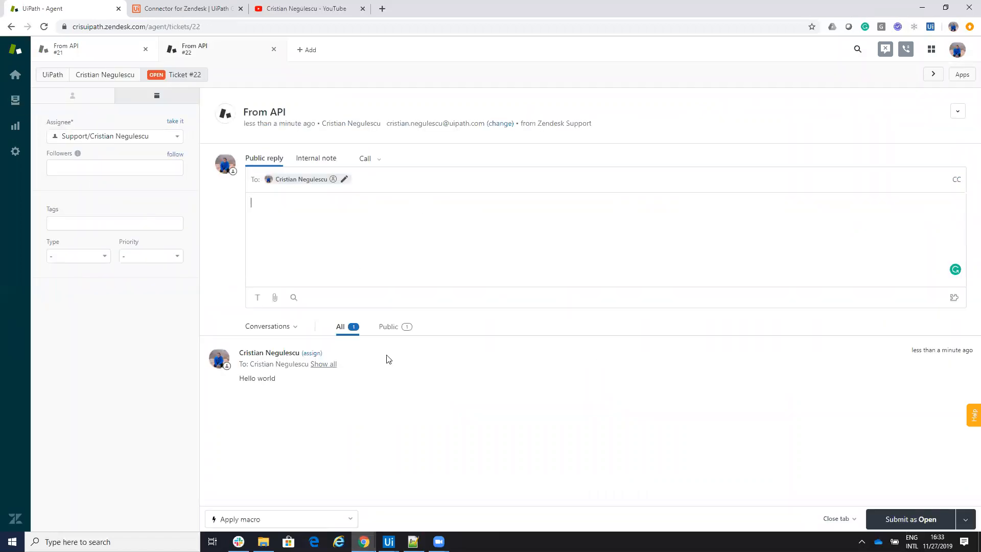
mouse_move(387, 541)
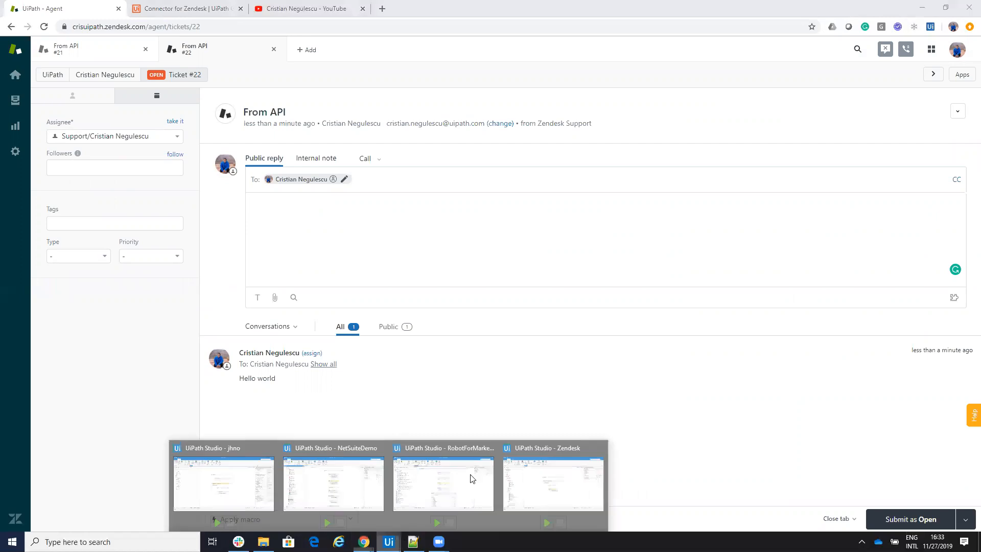
Disable the Add Ticket activity so it is commented out, and collapse the block.
click(552, 482)
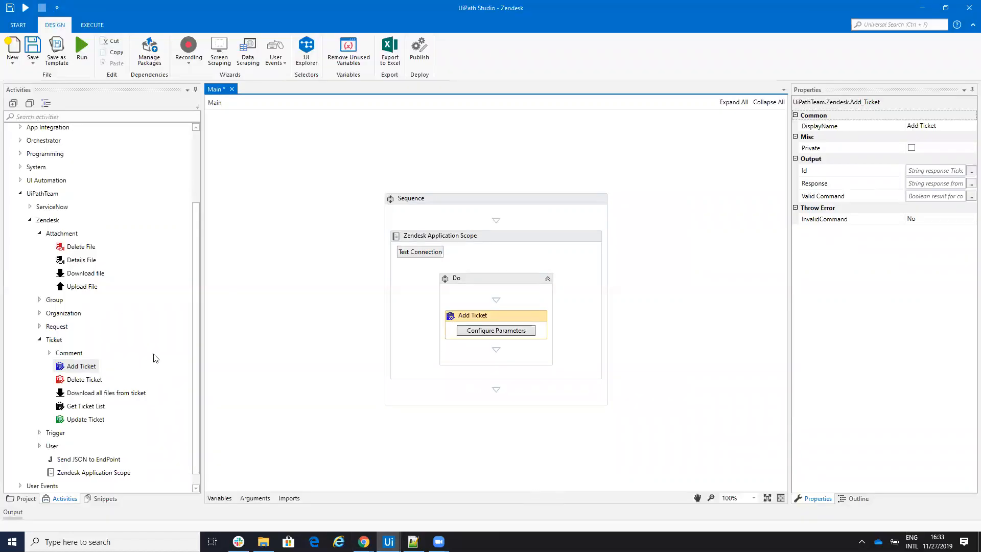
right_click(472, 315)
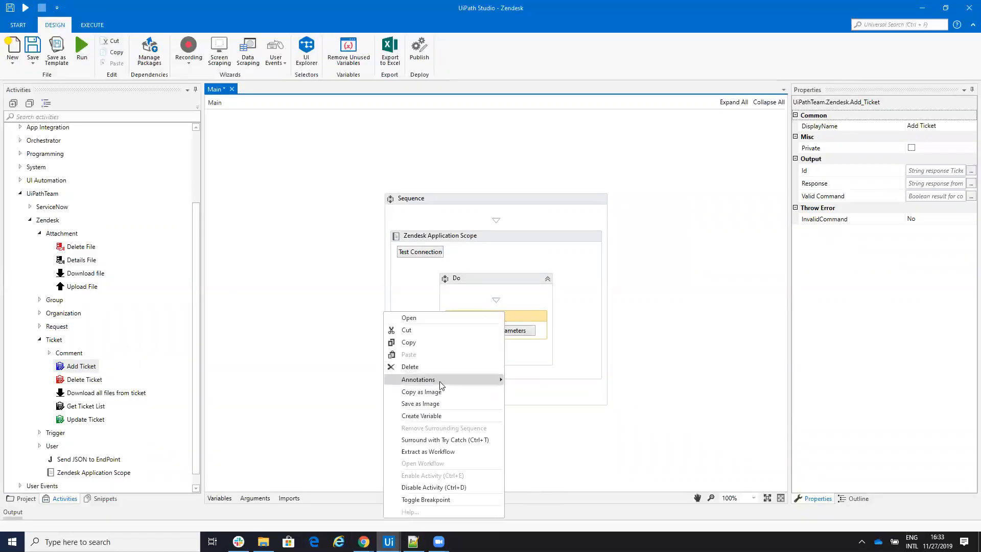
mouse_move(441, 487)
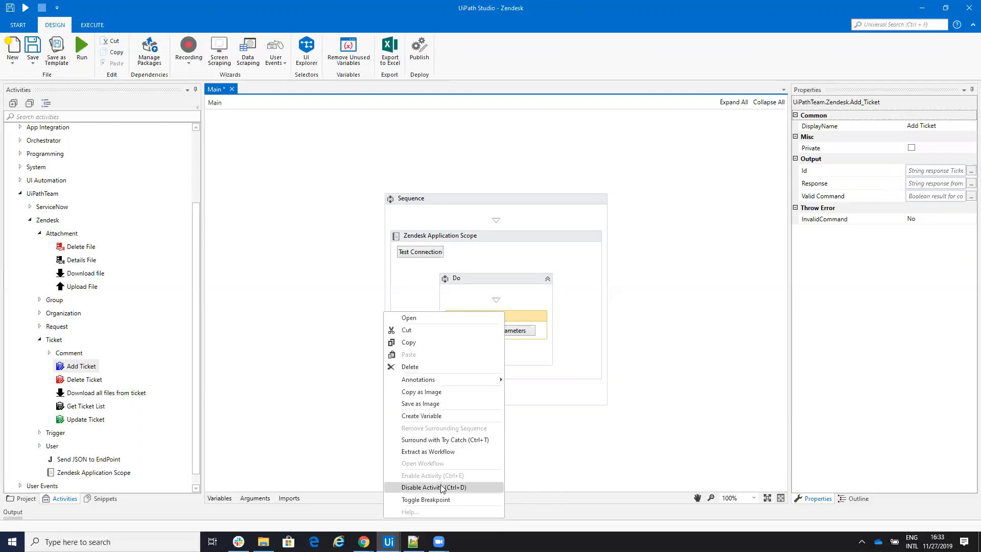
click(432, 487)
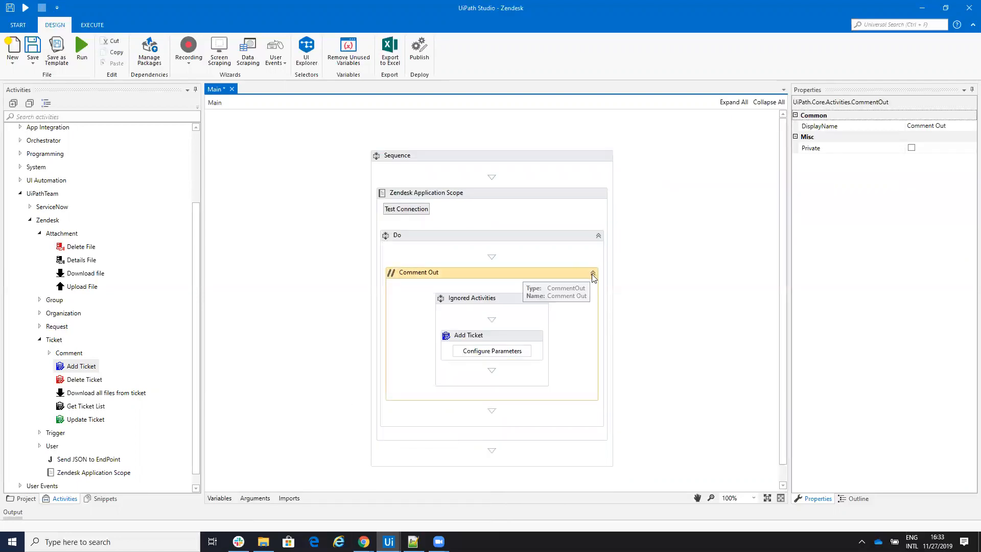
click(592, 276)
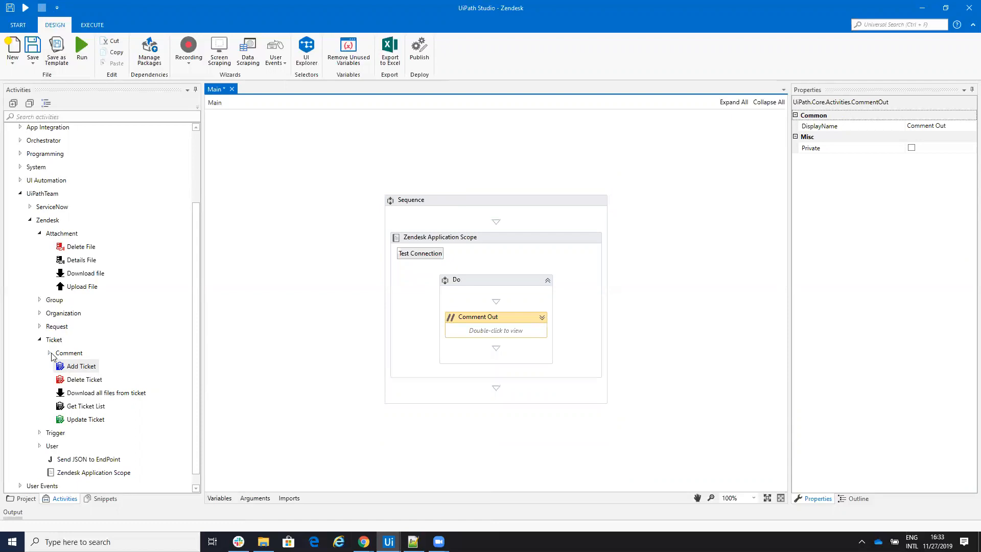
click(49, 353)
text("22)
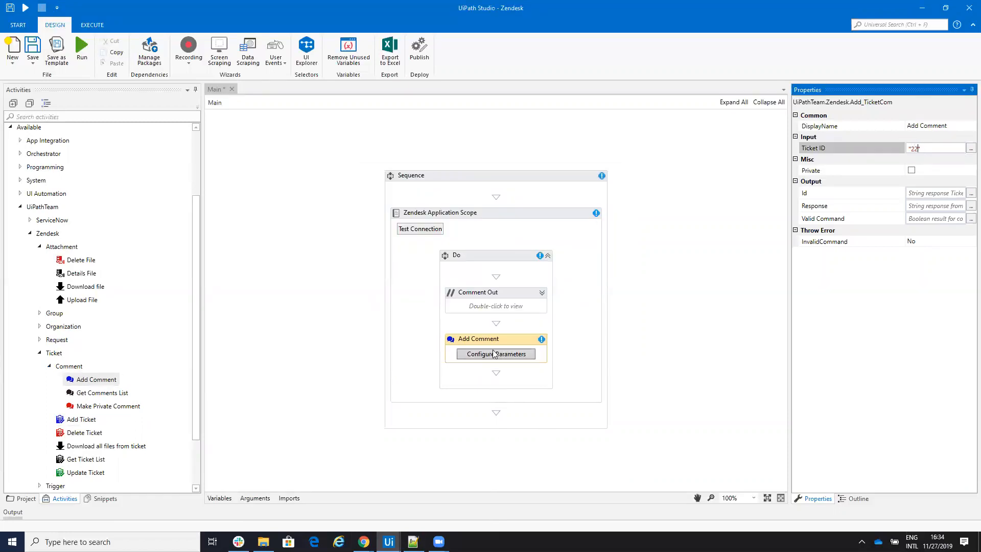
Set the Add Comment body parameter to 'Comment API' for ticket 22.
click(496, 353)
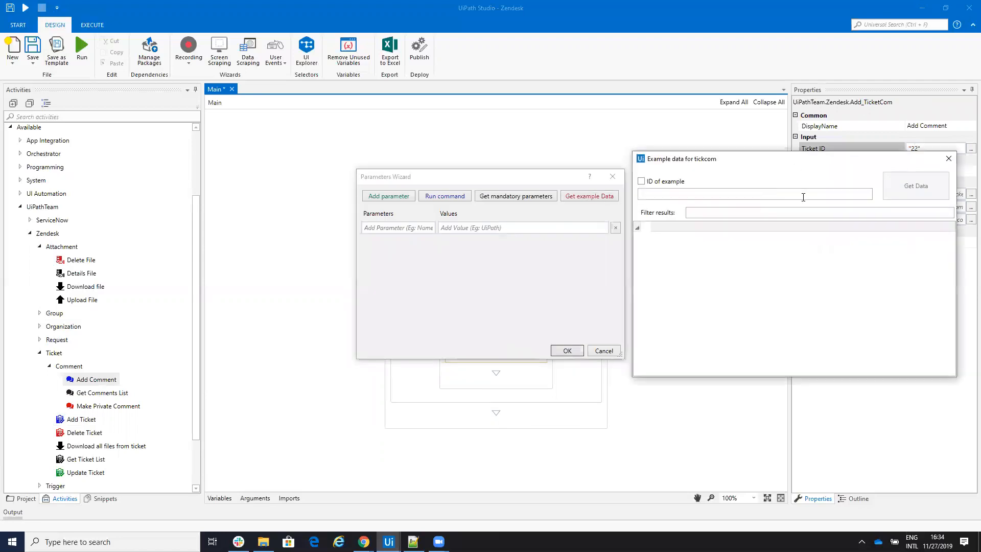
click(915, 185)
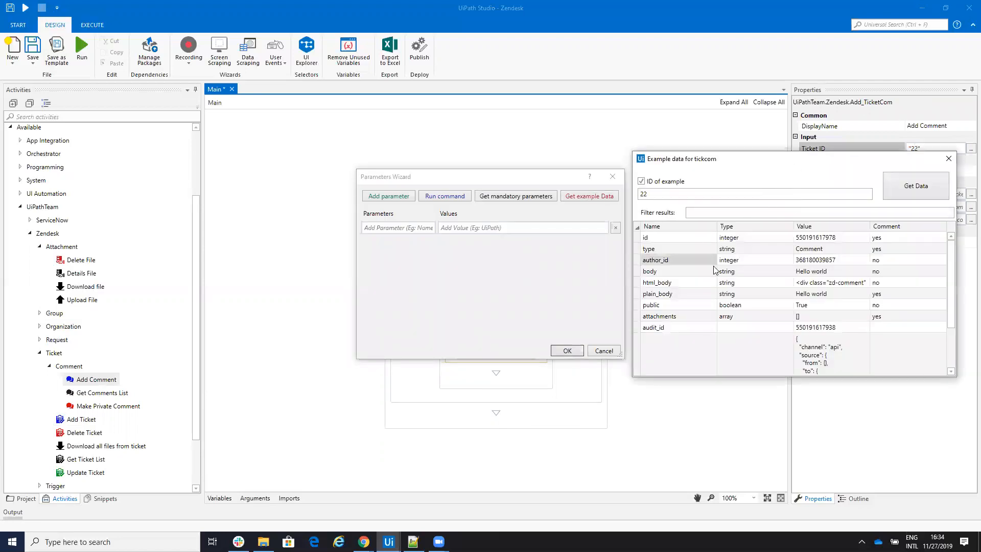
double_click(649, 271)
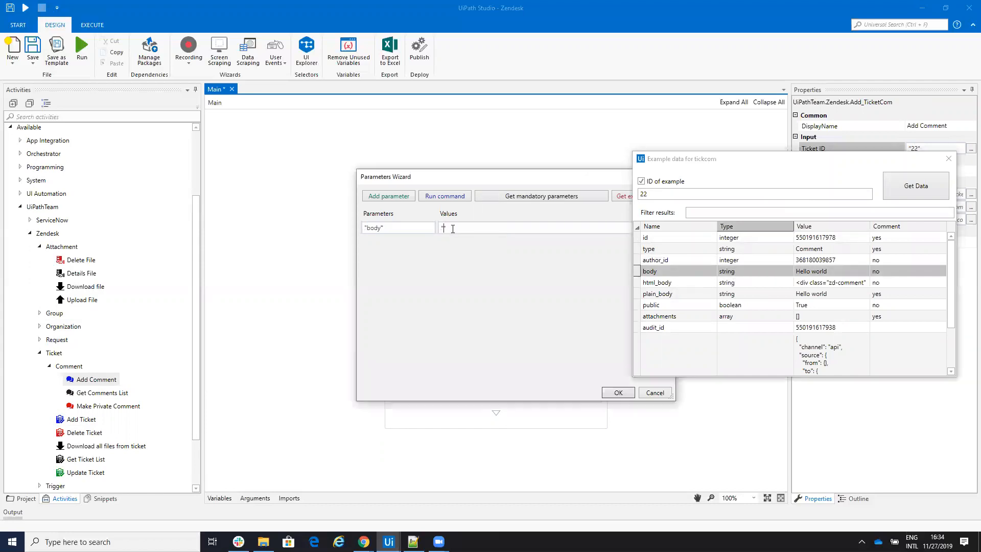
text(C")
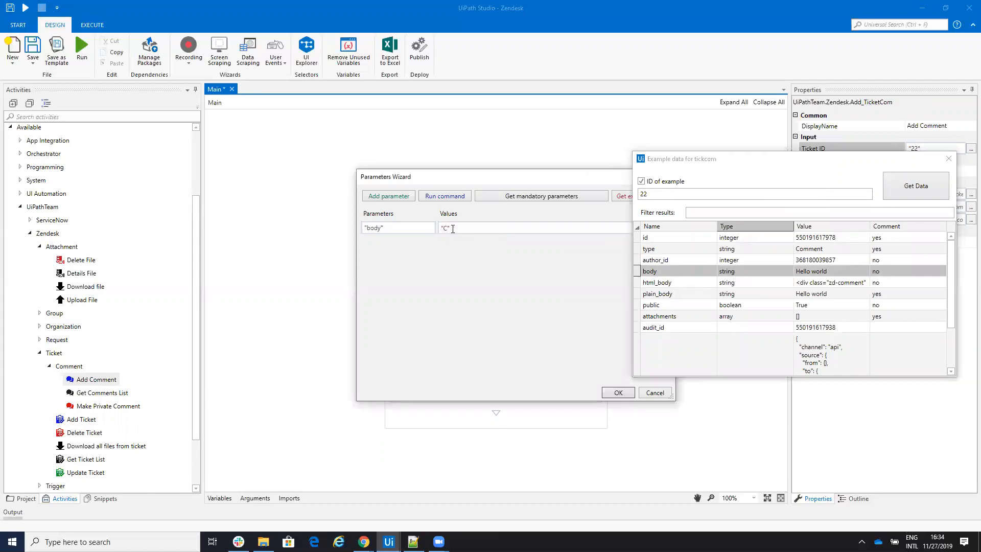
text(Comment API)
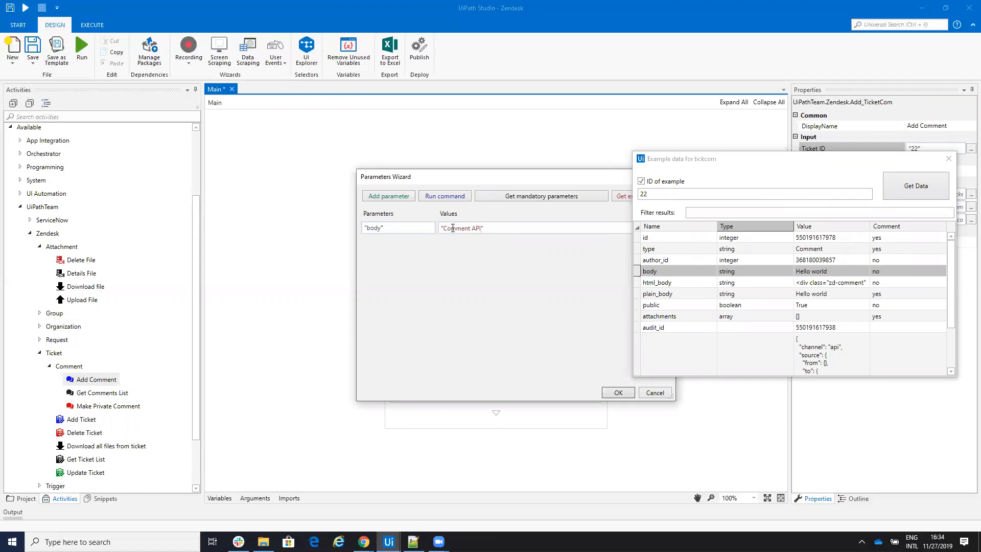
click(443, 196)
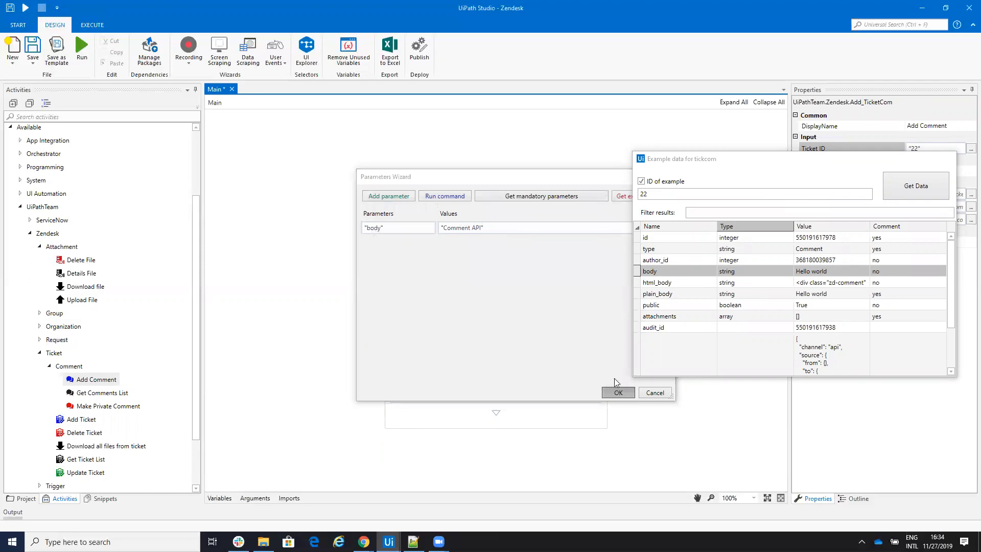
Check ticket 22 in Zendesk for the Comment API comment, then return to Studio.
click(617, 393)
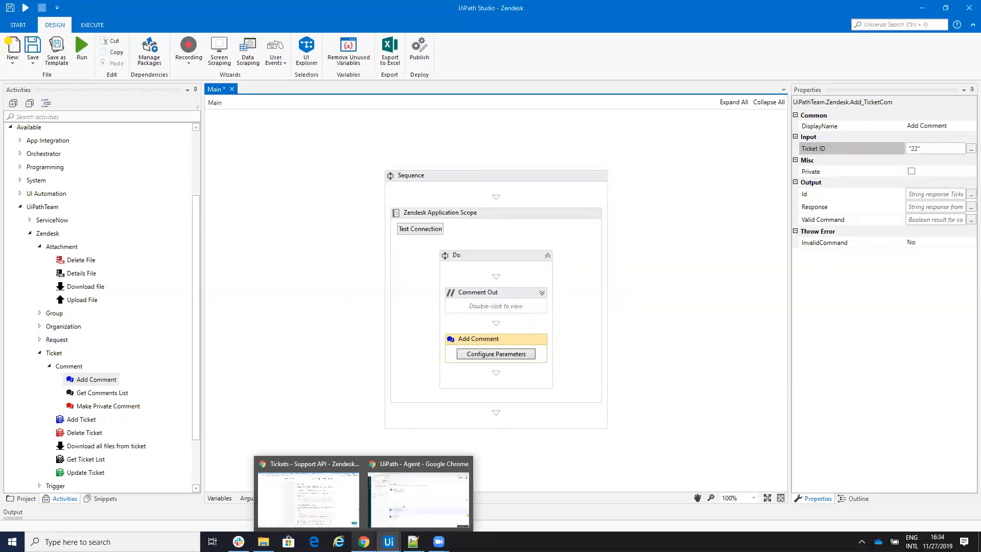
click(308, 494)
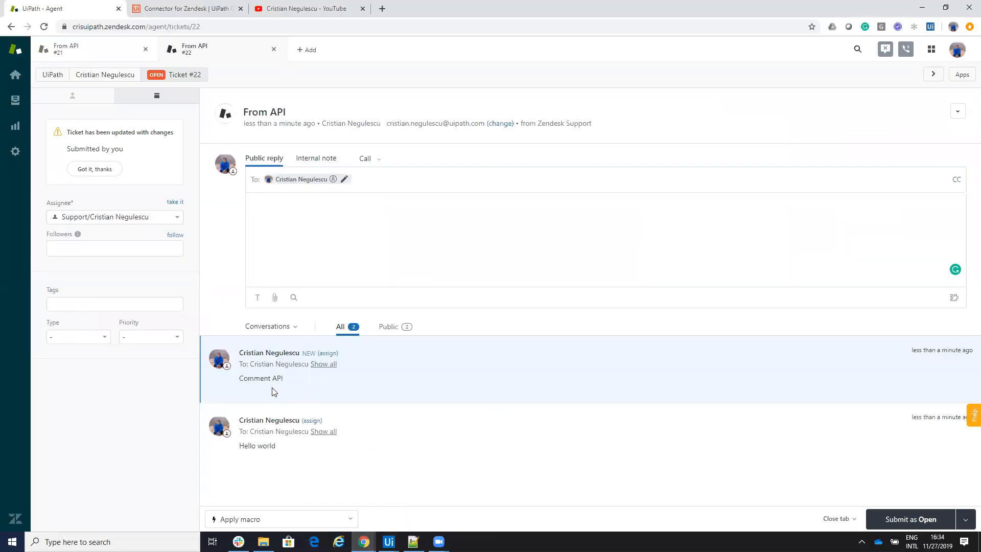
mouse_move(693, 164)
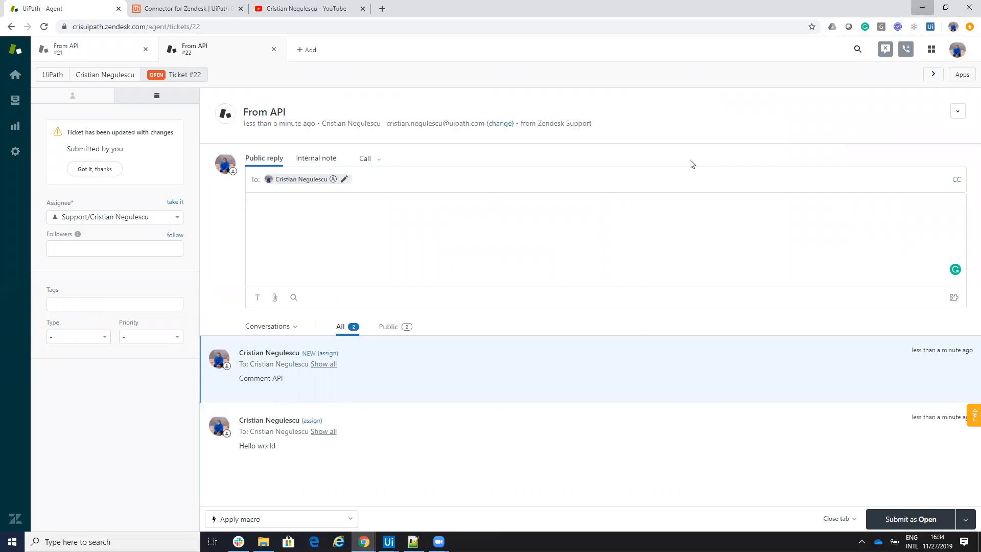
click(387, 542)
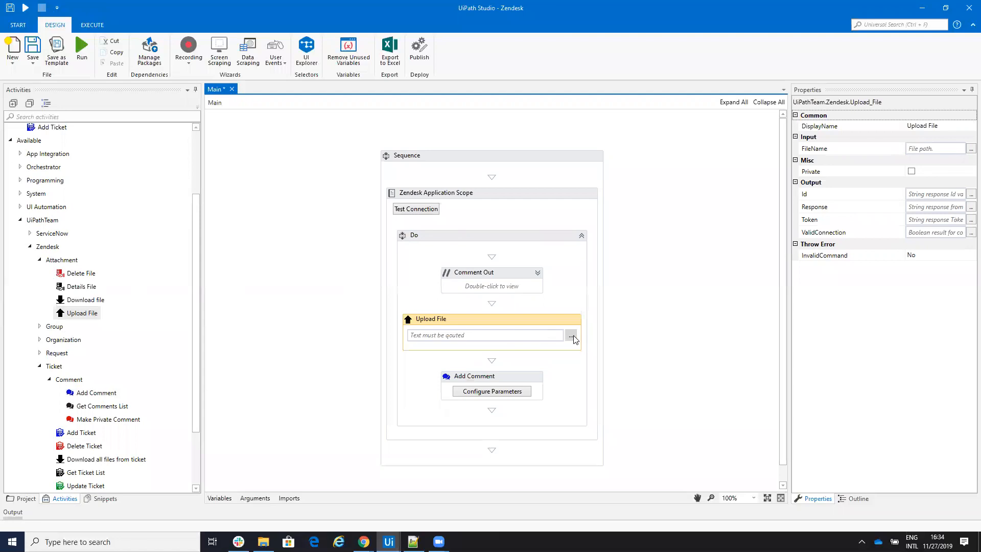
Point Upload File to C:\rpa\Add_Lead.png and output its upload token to a variable.
click(570, 335)
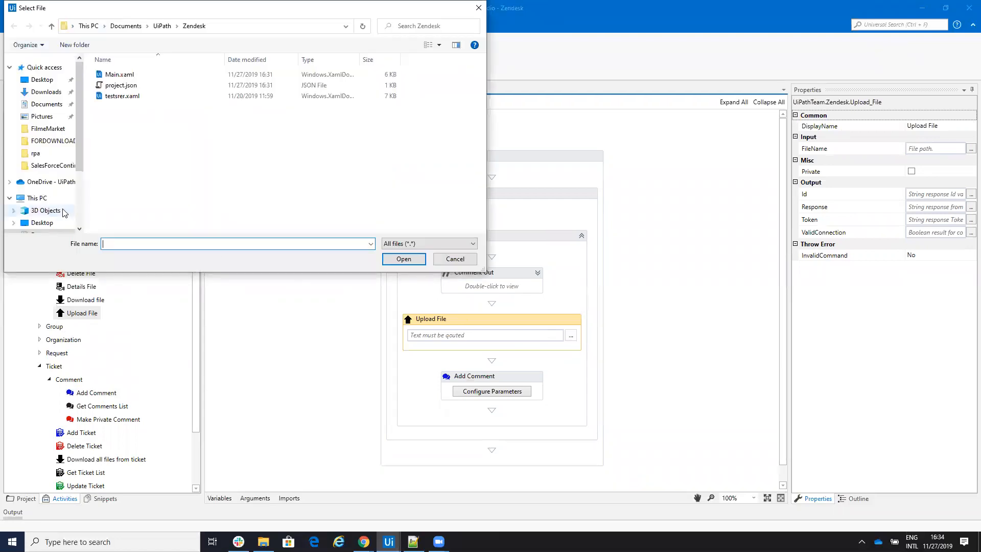
click(45, 203)
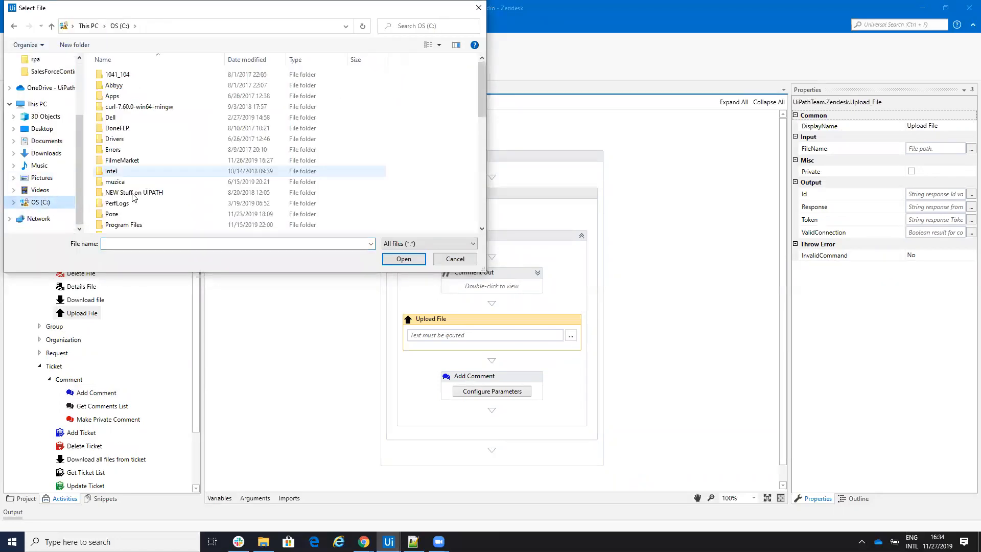
scroll(down, 3)
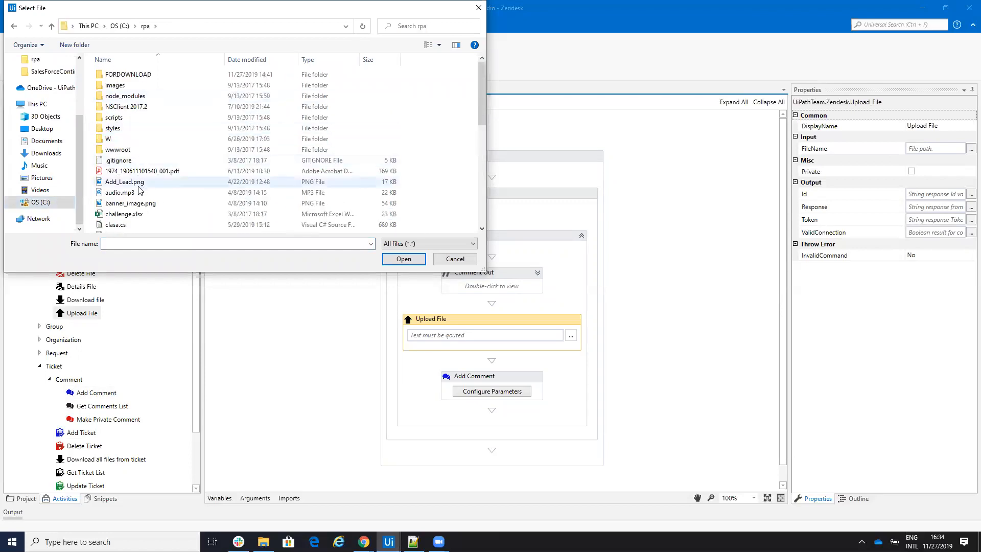
click(403, 259)
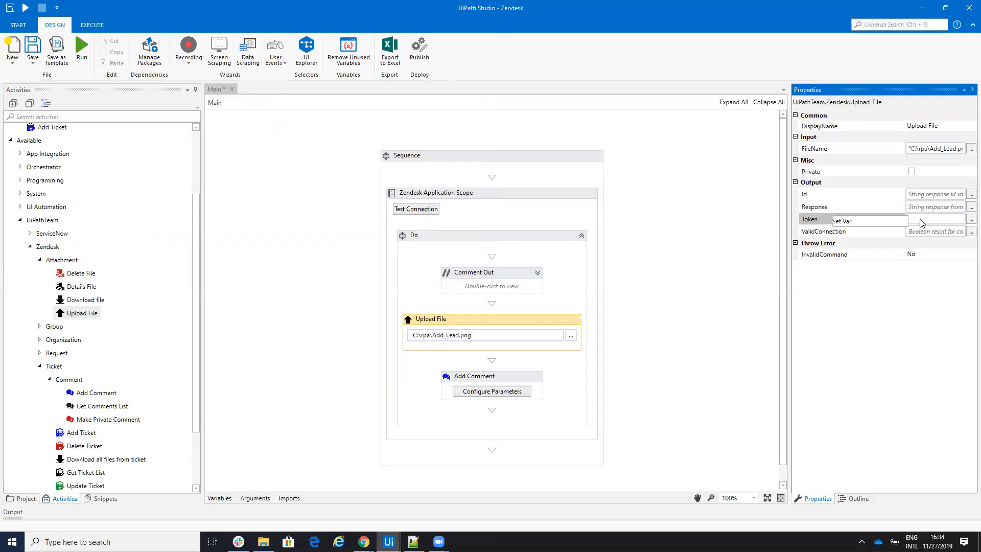
text(toki)
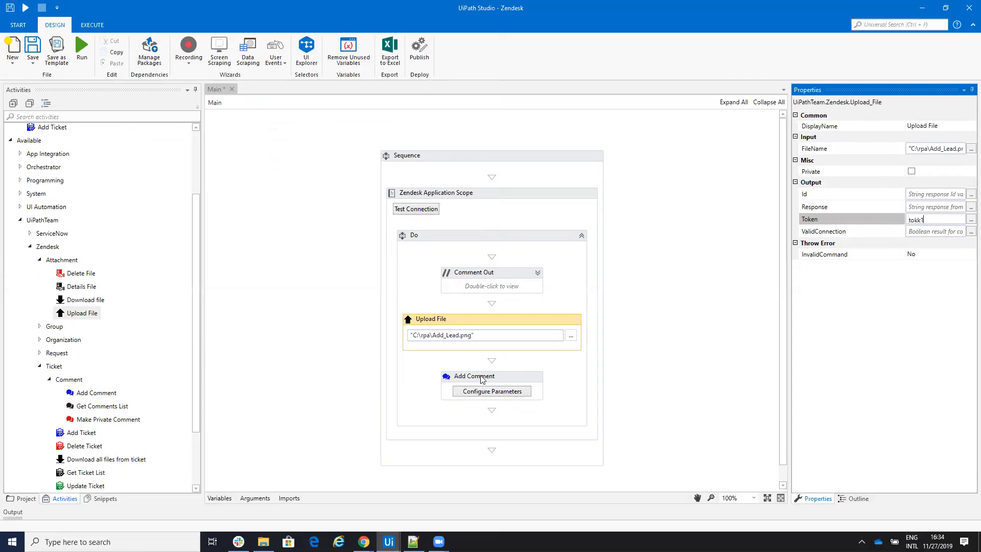
Add an 'uploads' parameter to Add Comment, set to the upload token variable.
click(491, 391)
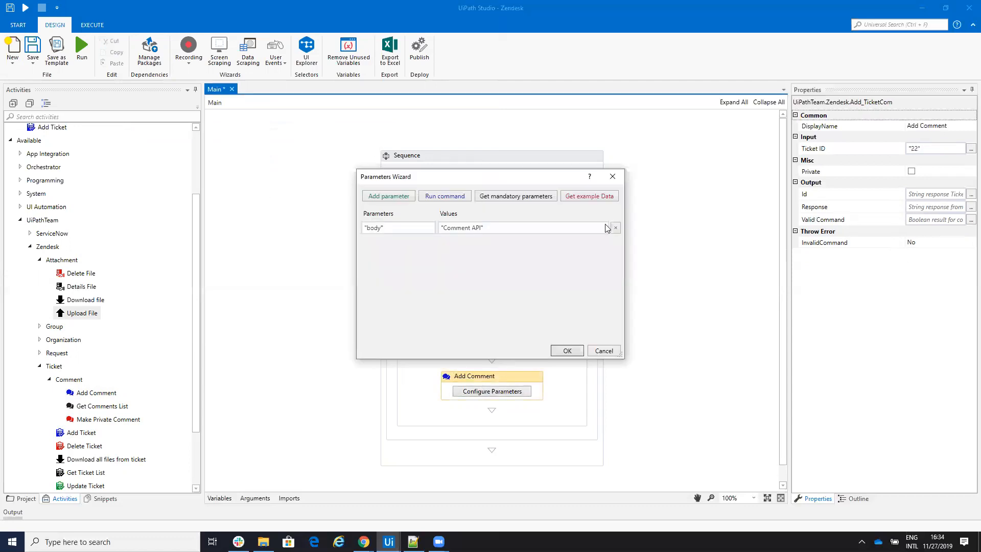
click(588, 196)
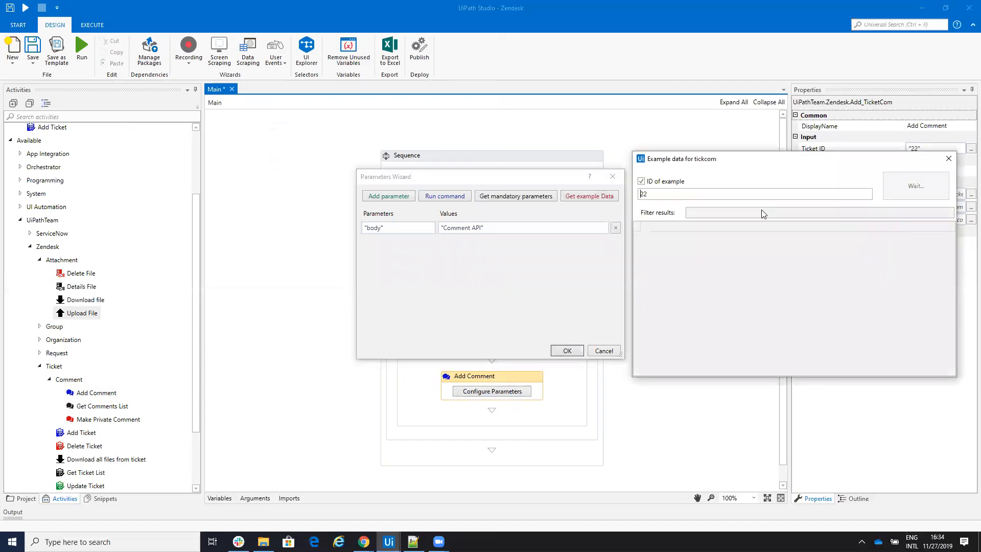
click(915, 186)
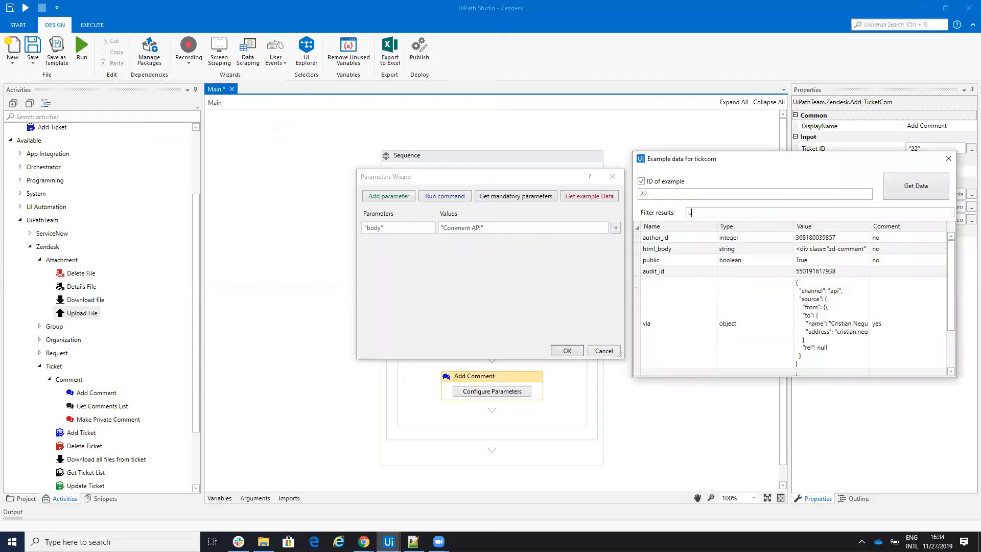
text(p)
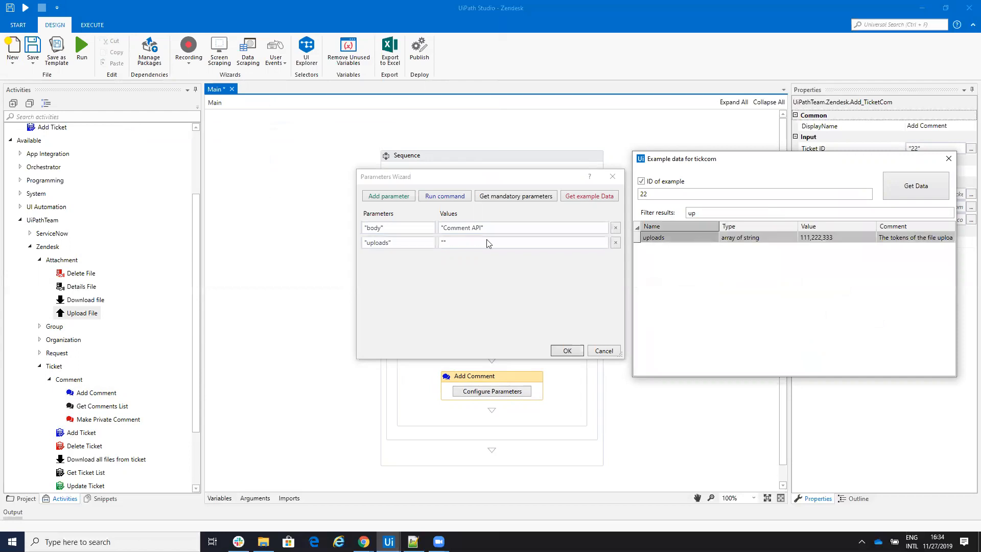
click(466, 243)
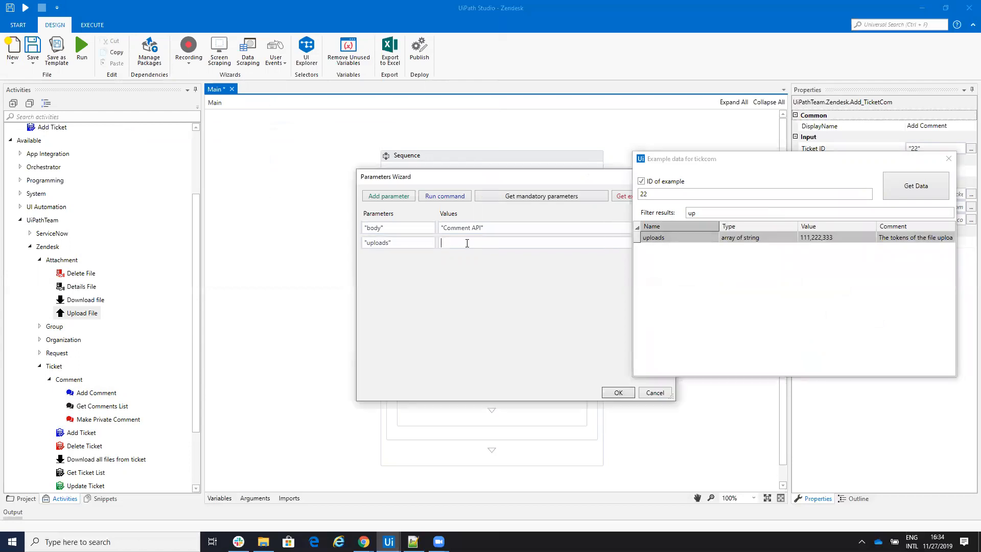
text(tok)
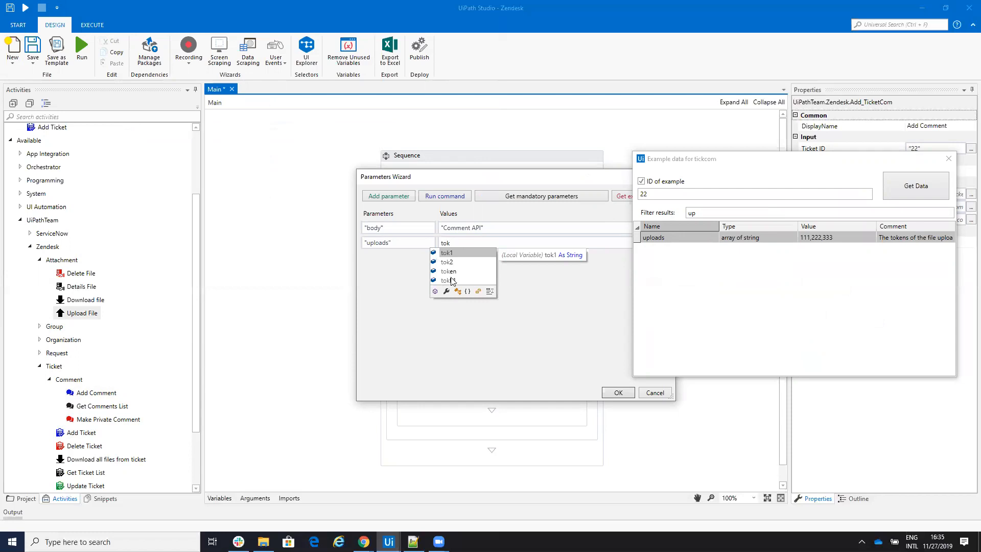
click(448, 252)
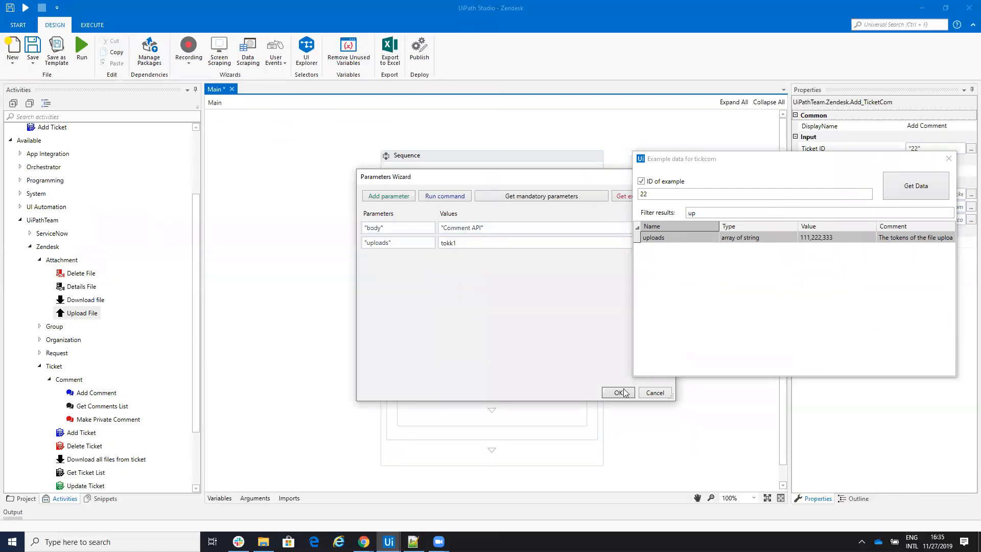
click(616, 392)
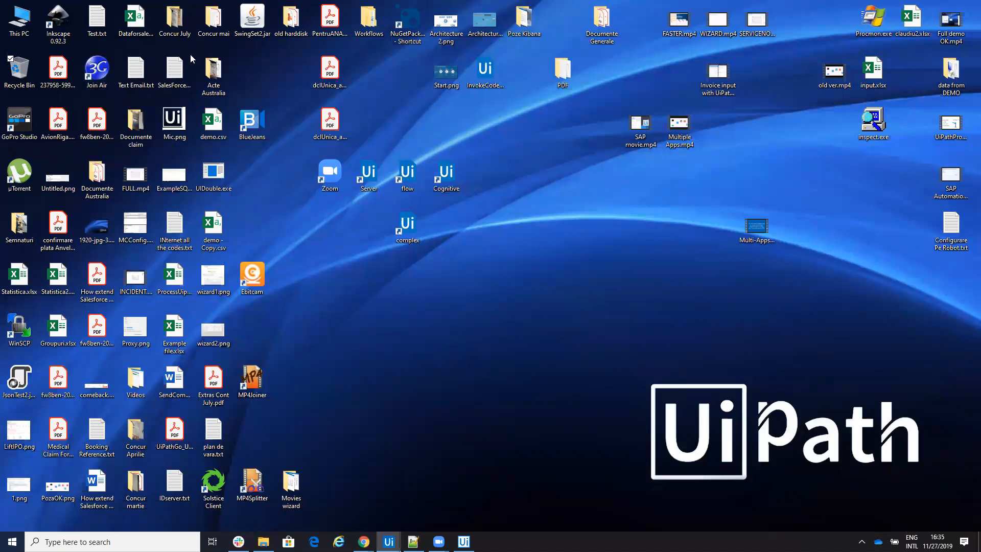
Bring the UiPath Studio designer back after saving and running the workflow.
click(388, 542)
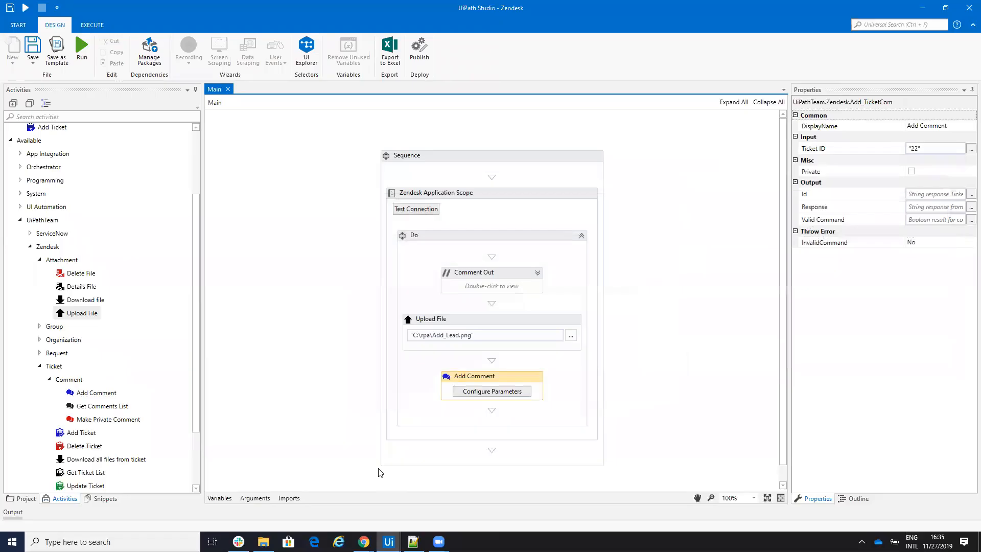
mouse_move(363, 541)
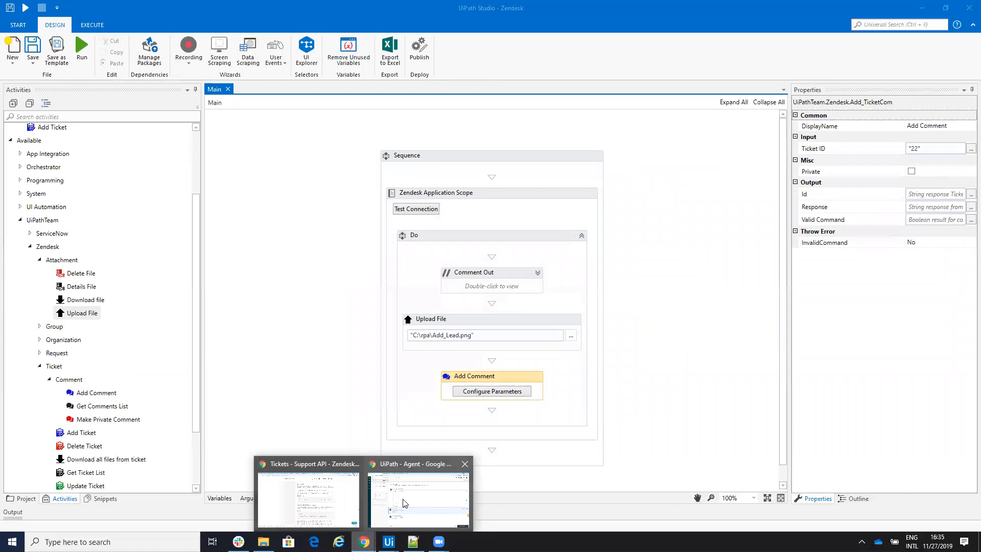
Scroll through Zendesk ticket 22 to verify the Comment API comment with Add_Lead.png attached.
click(416, 494)
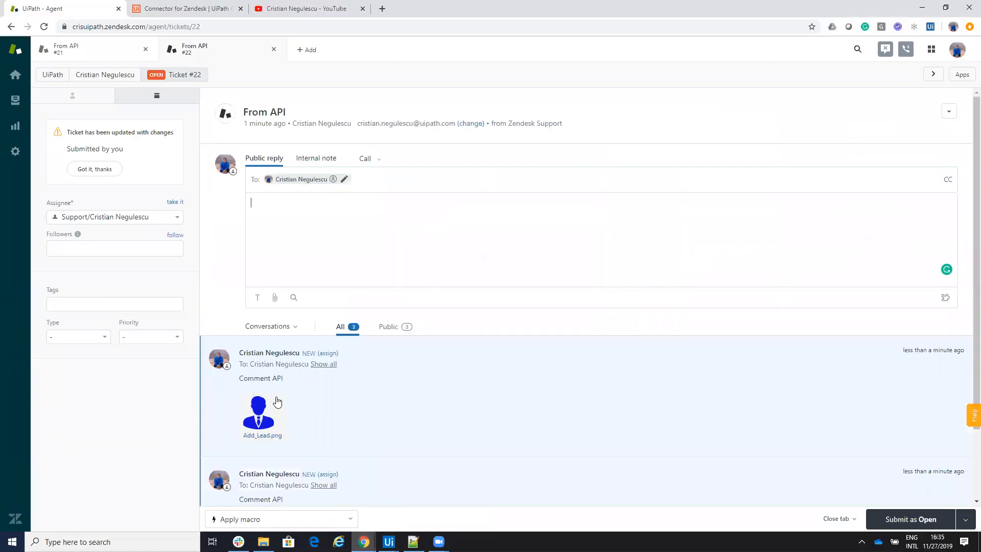
scroll(down, 3)
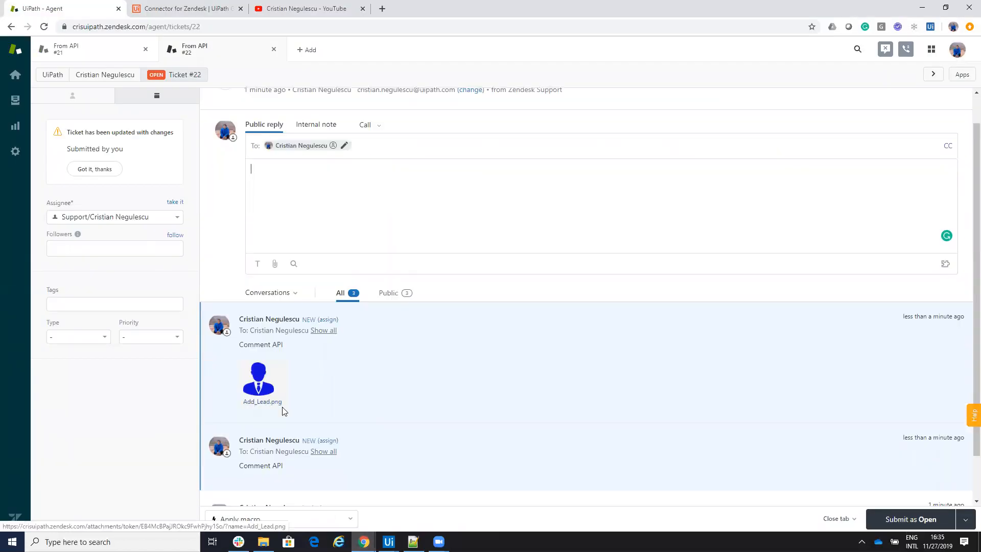
scroll(up, 3)
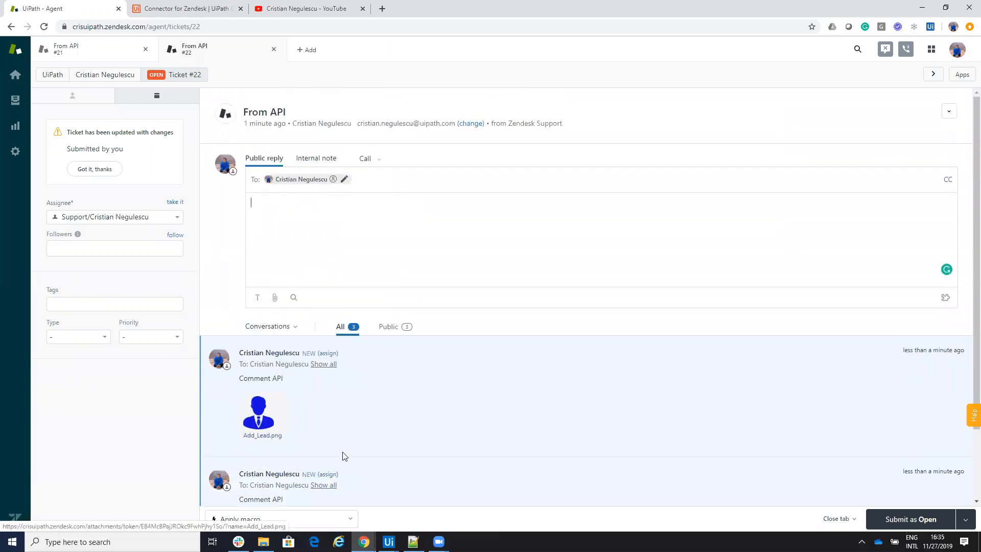
mouse_move(388, 542)
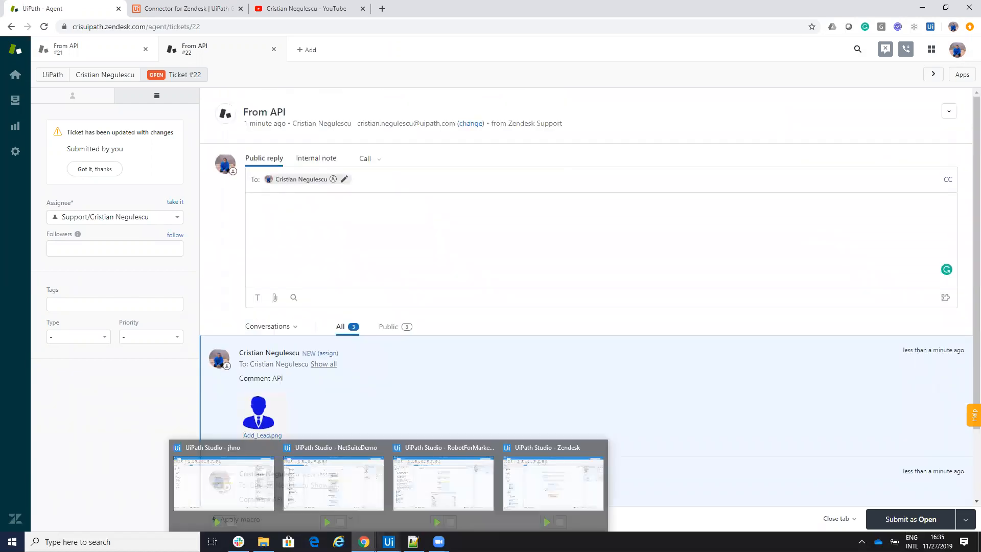
Point a second Upload File activity to C:\rpa\audio.mp3.
click(552, 482)
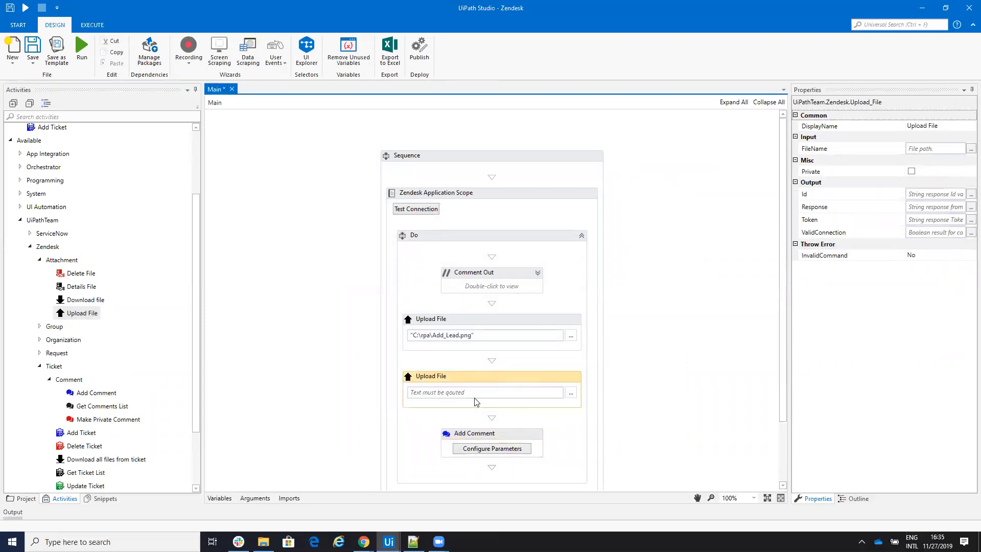
click(570, 392)
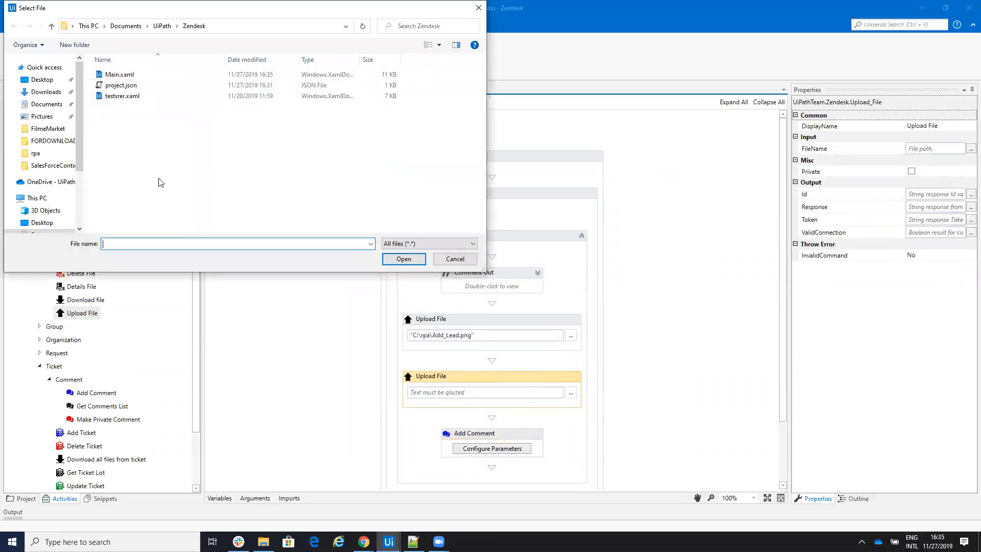
click(41, 59)
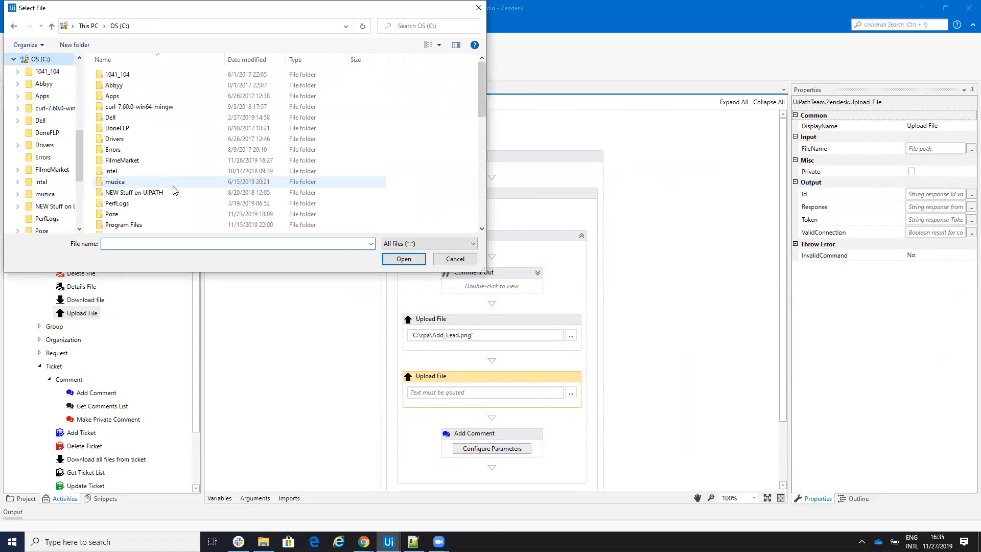
scroll(down, 3)
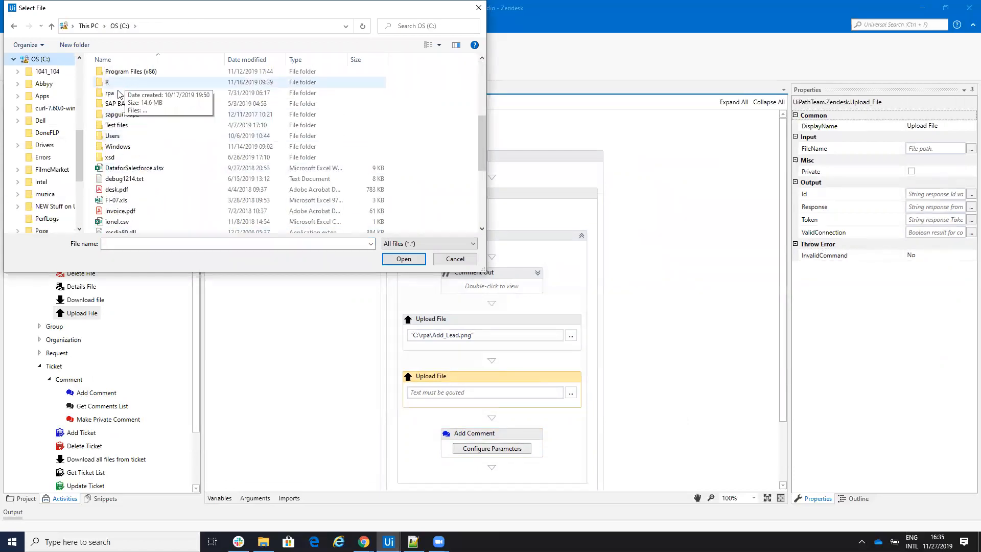
click(404, 259)
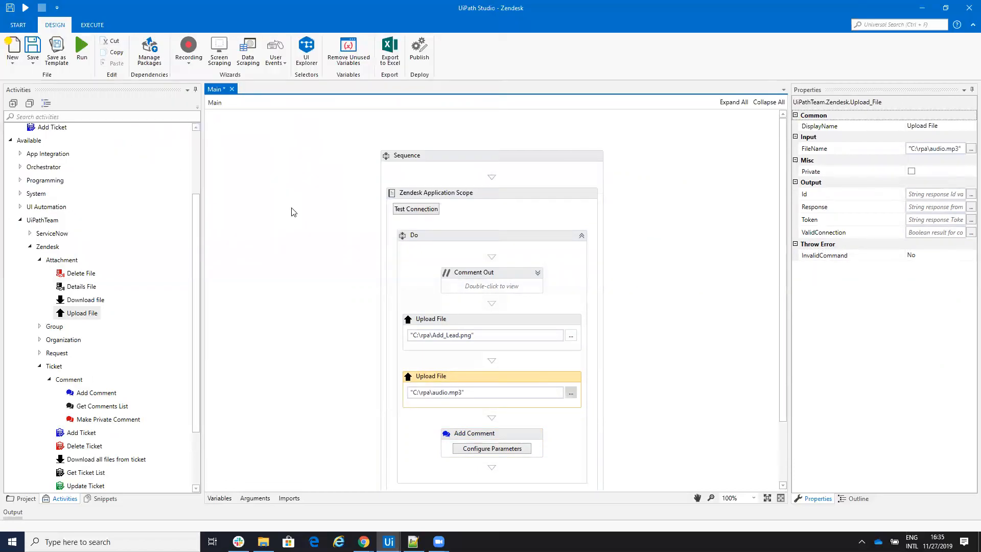
mouse_move(936, 219)
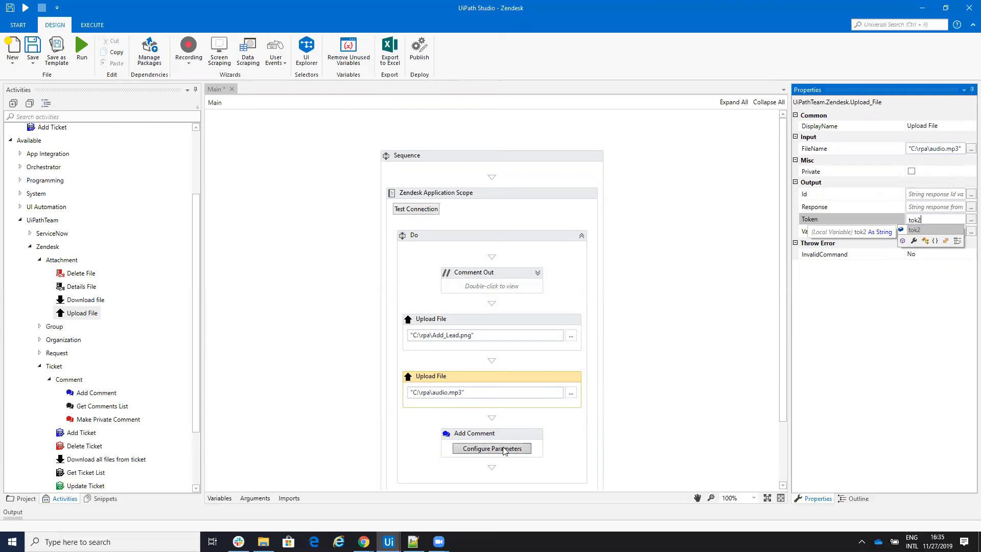
Set the Add Comment uploads value to tokk1 + "," + tok2 and confirm the wizard.
click(491, 448)
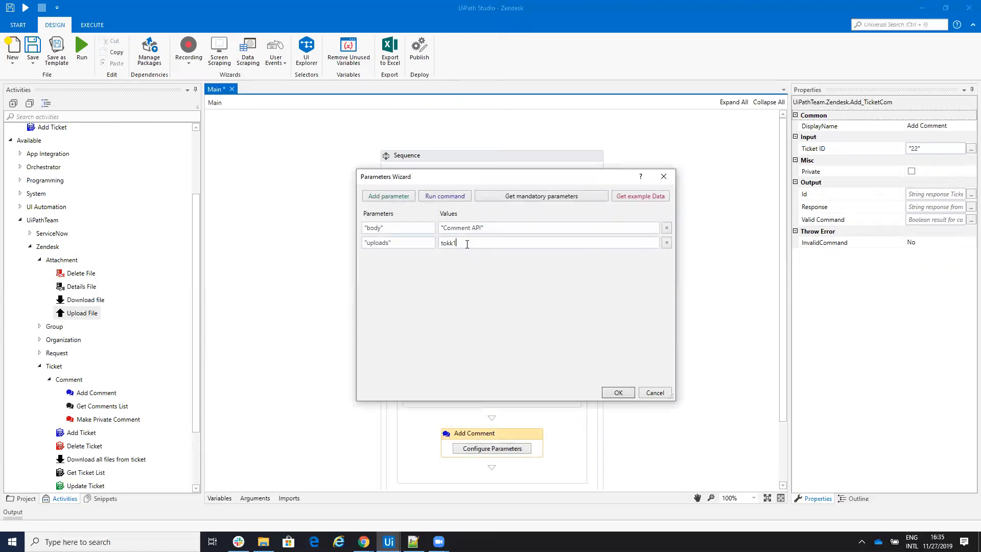
text(+",)
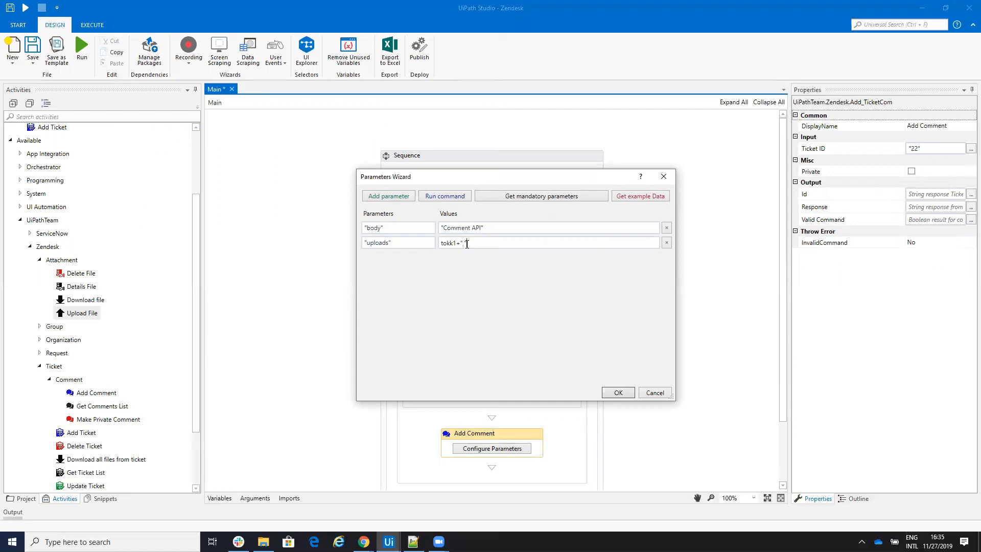
text(tok2)
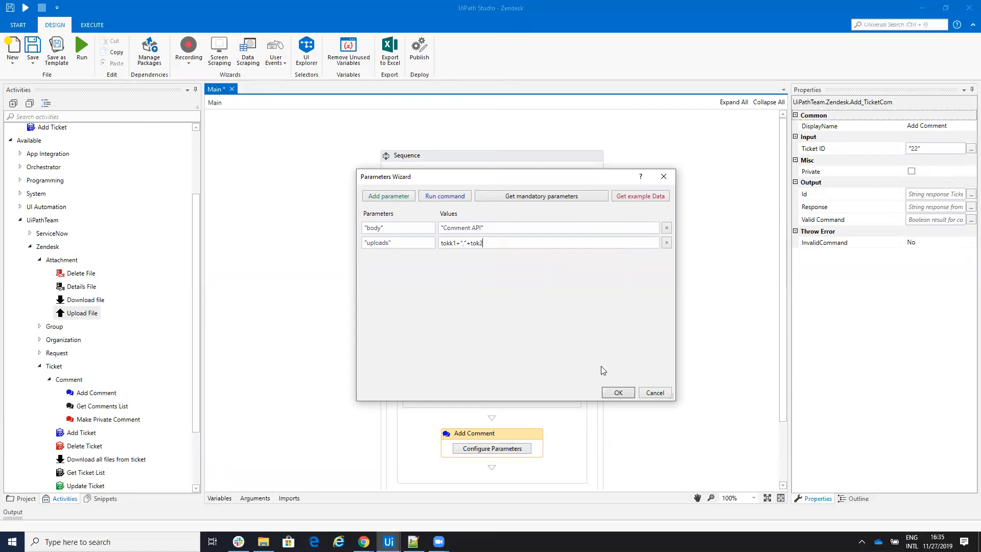
click(617, 393)
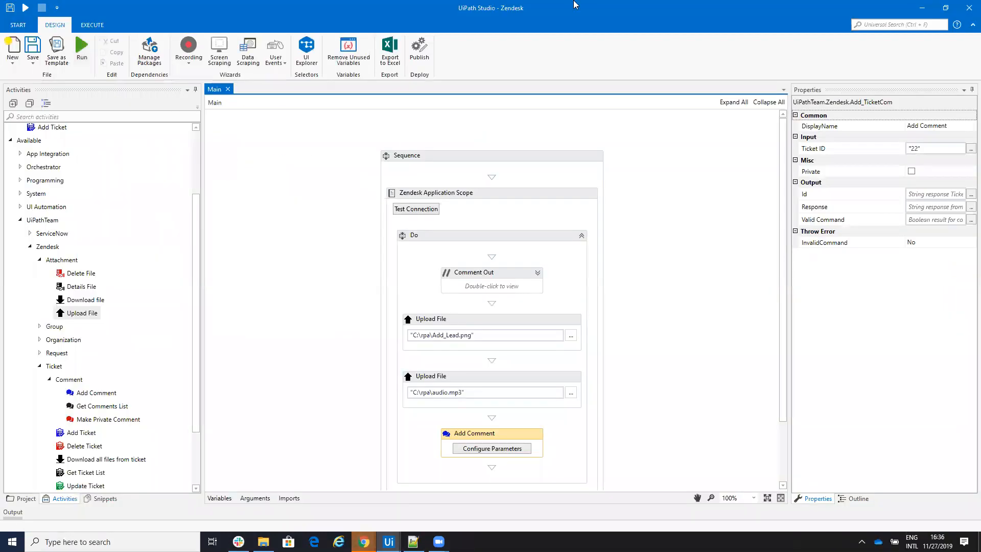
Reload Zendesk and reopen ticket #22 to see the new attachments comment, then minimize Chrome.
click(362, 542)
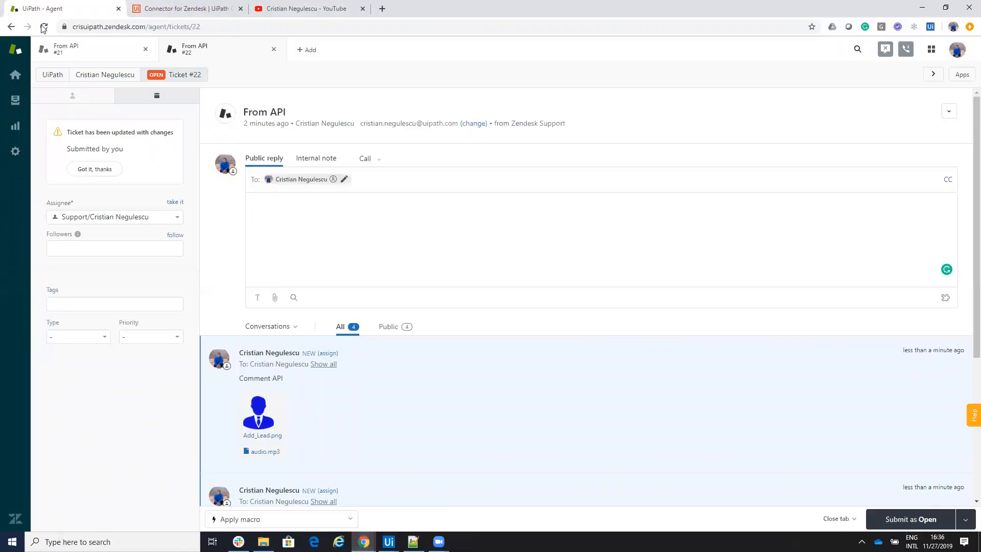
click(44, 26)
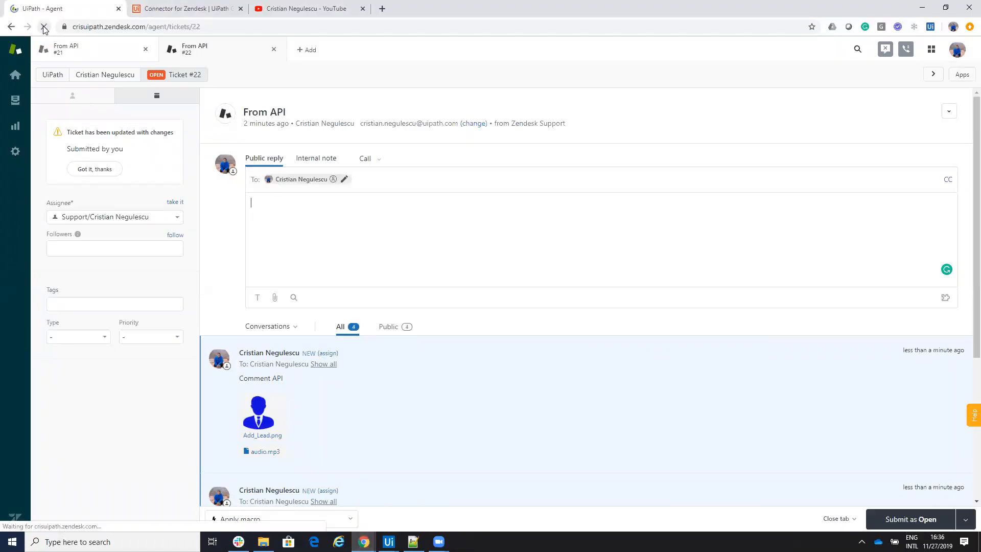
click(43, 26)
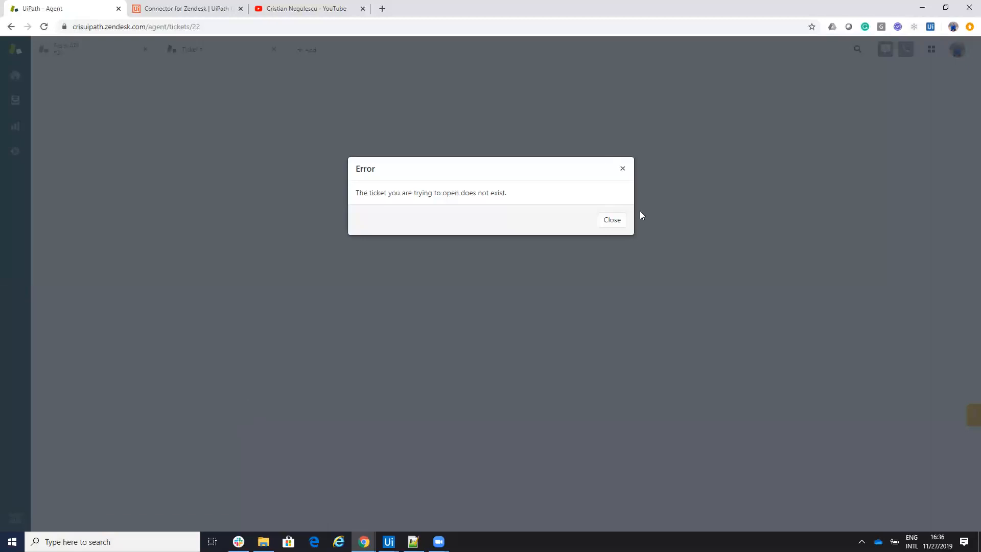
click(611, 220)
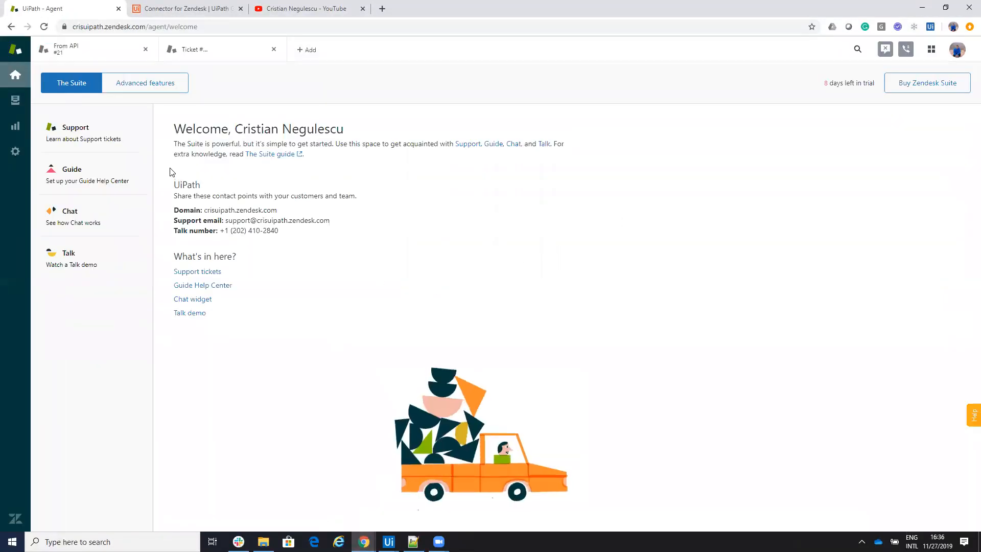
click(15, 100)
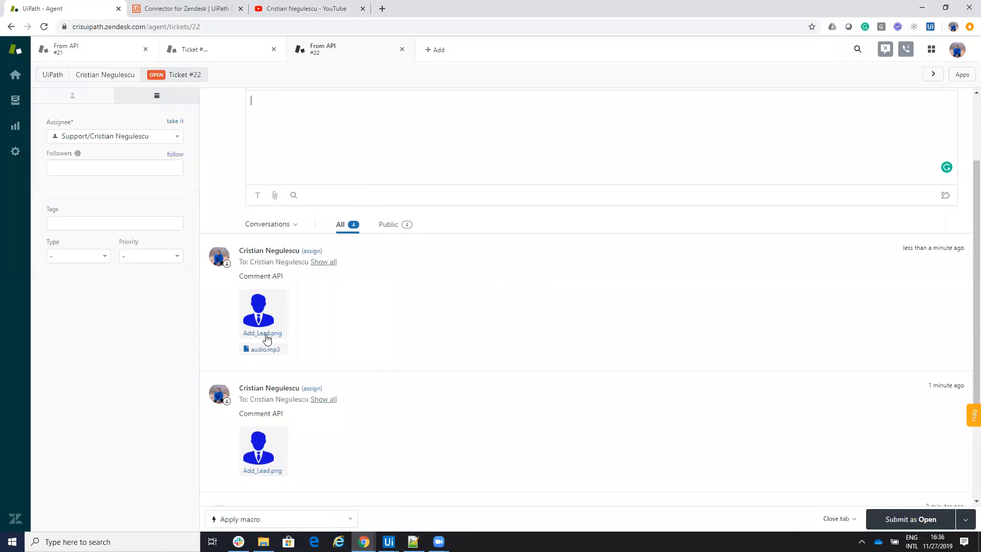
mouse_move(263, 349)
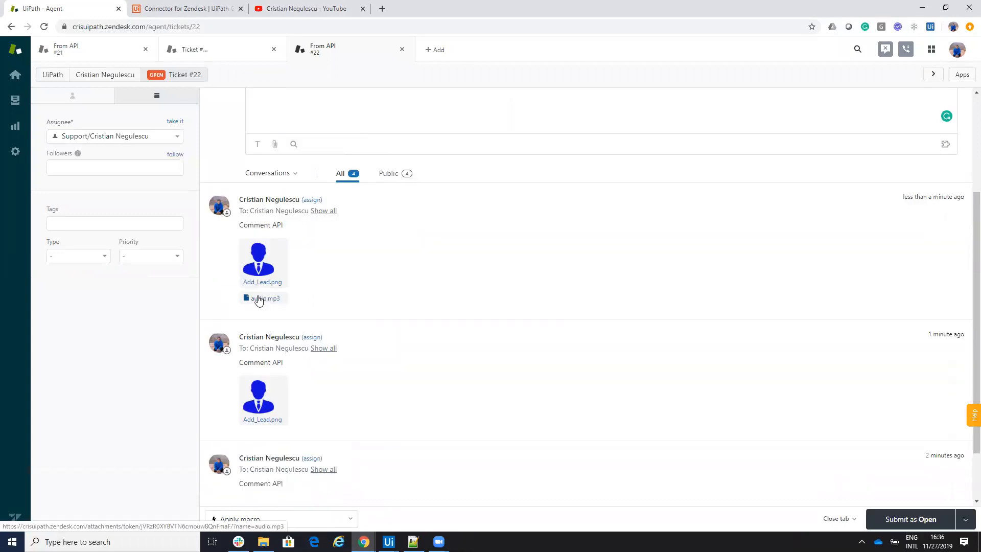
mouse_move(320, 323)
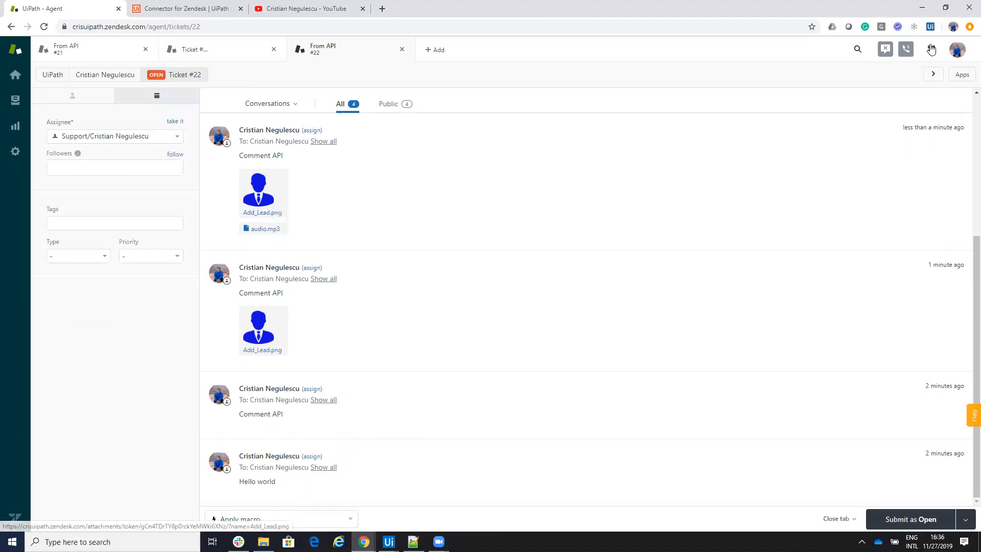
click(925, 7)
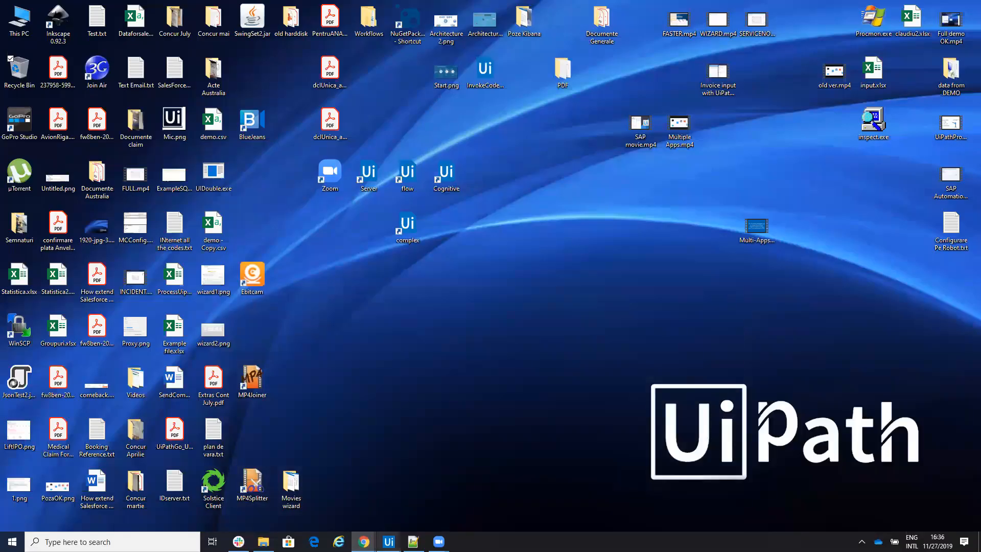
Return to UiPath Studio and focus the canvas on the Zendesk Application Scope.
click(387, 541)
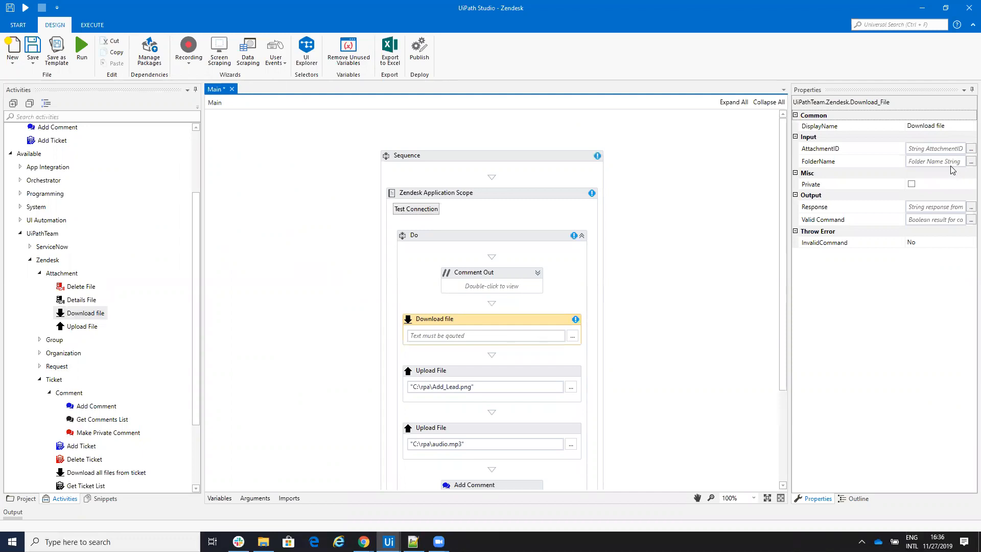
click(436, 193)
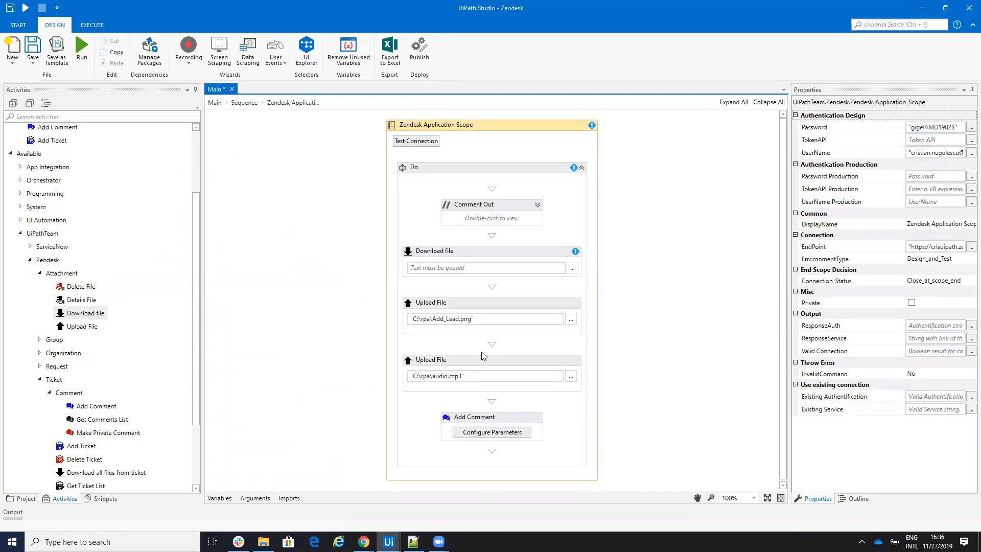
mouse_move(102, 419)
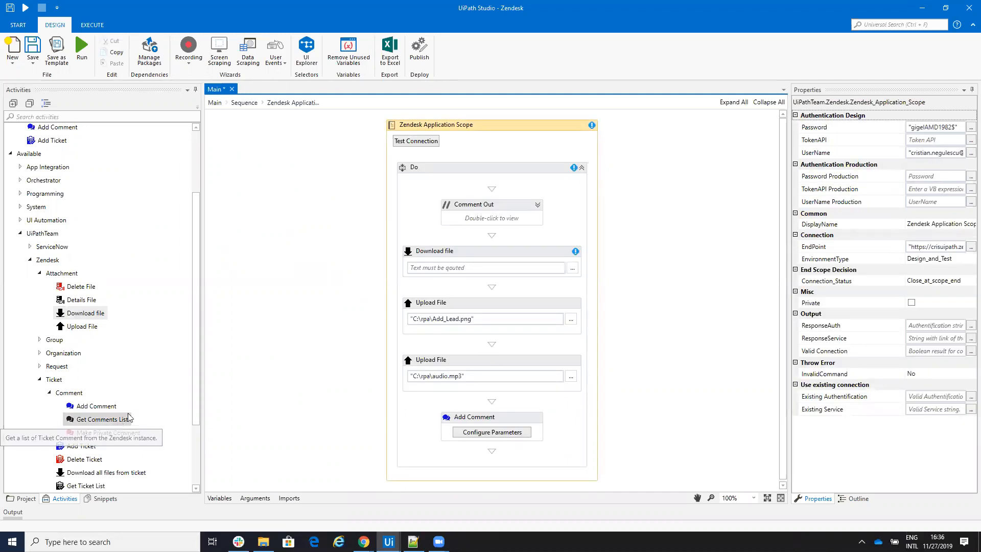
mouse_move(484, 309)
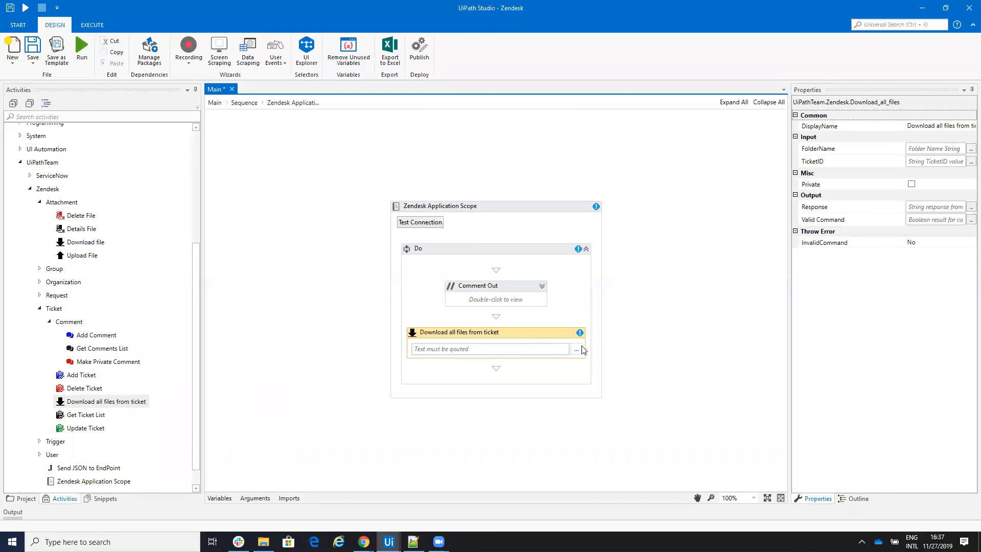
Set the download folder to C:\rpa\FORDOWNLOAD.
click(576, 349)
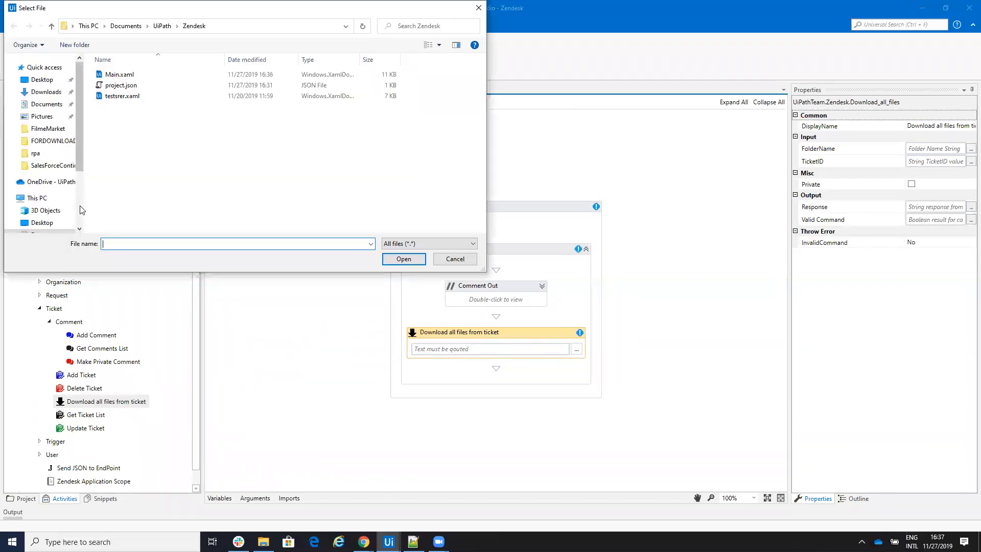
click(38, 59)
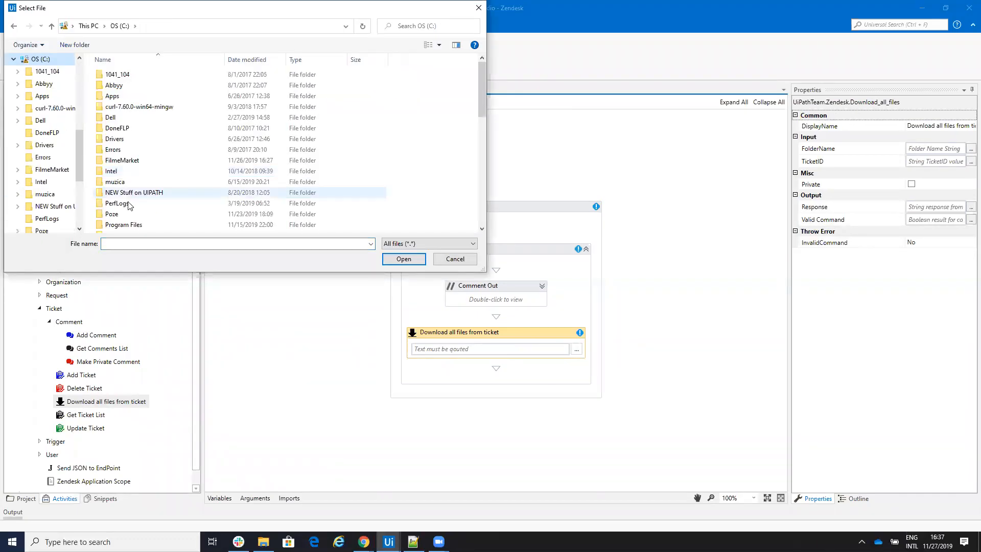
scroll(down, 3)
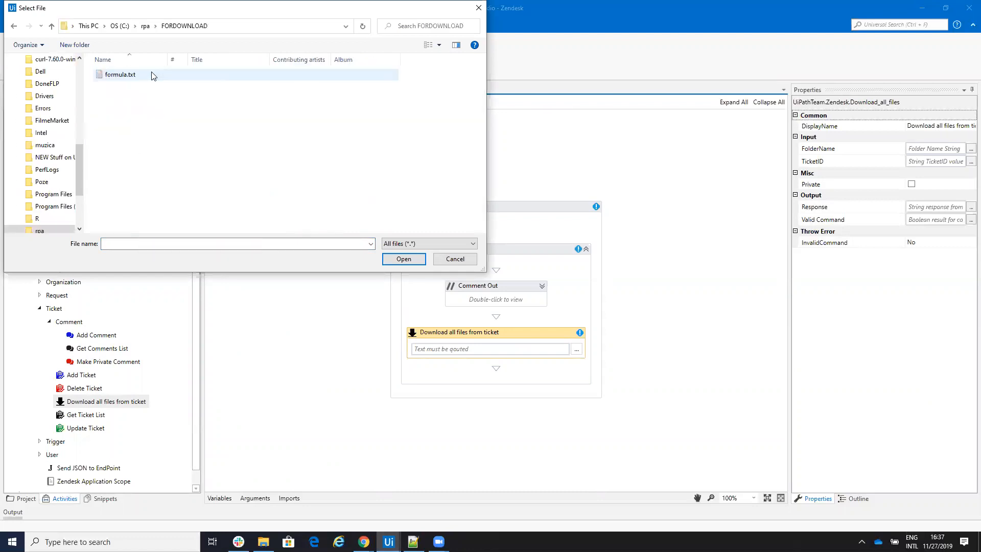
click(403, 259)
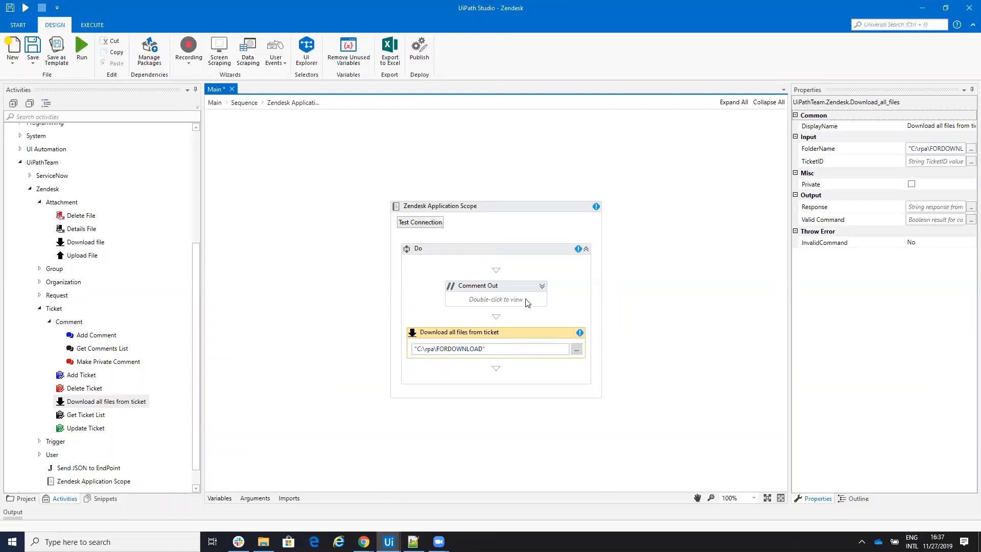
Set the TicketID property to 22.
click(931, 161)
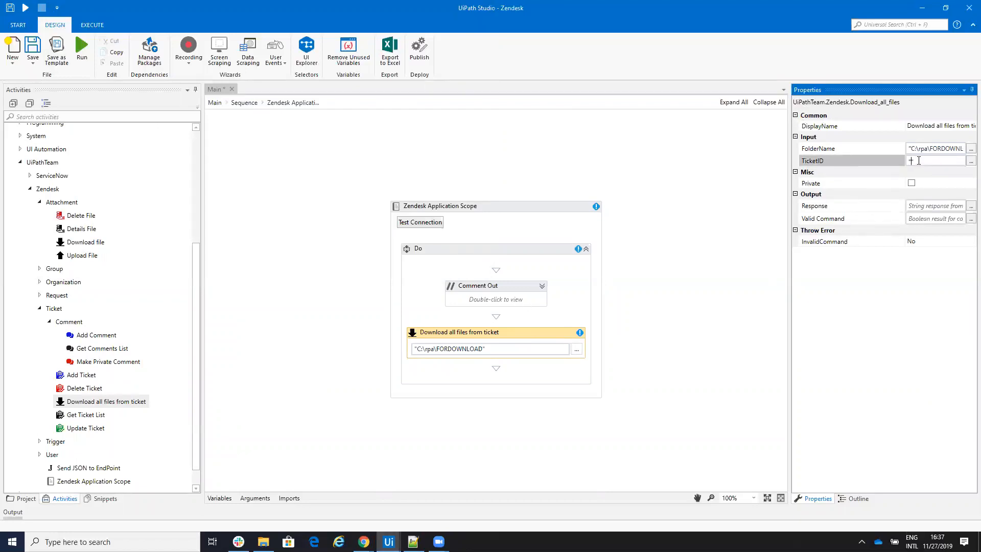
text(22)
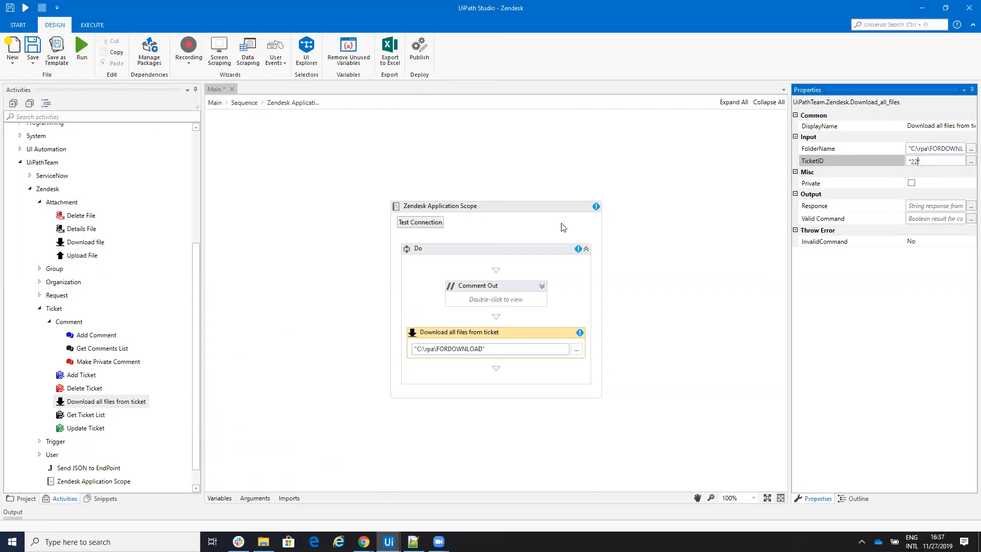
click(440, 206)
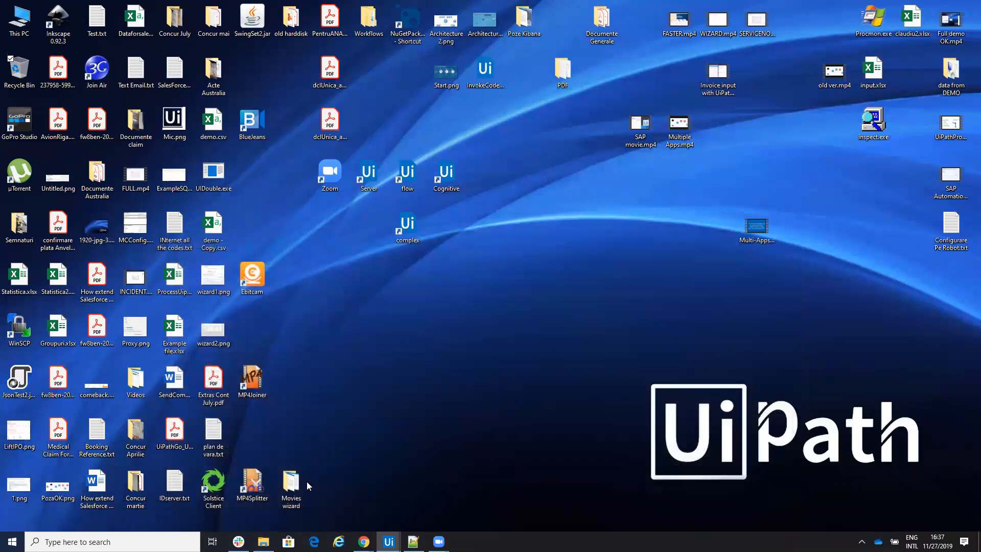
Run the workflow and view Add_Lead.png, audio.mp3 and V1_Add_Lead.png in FORDOWNLOAD.
click(387, 541)
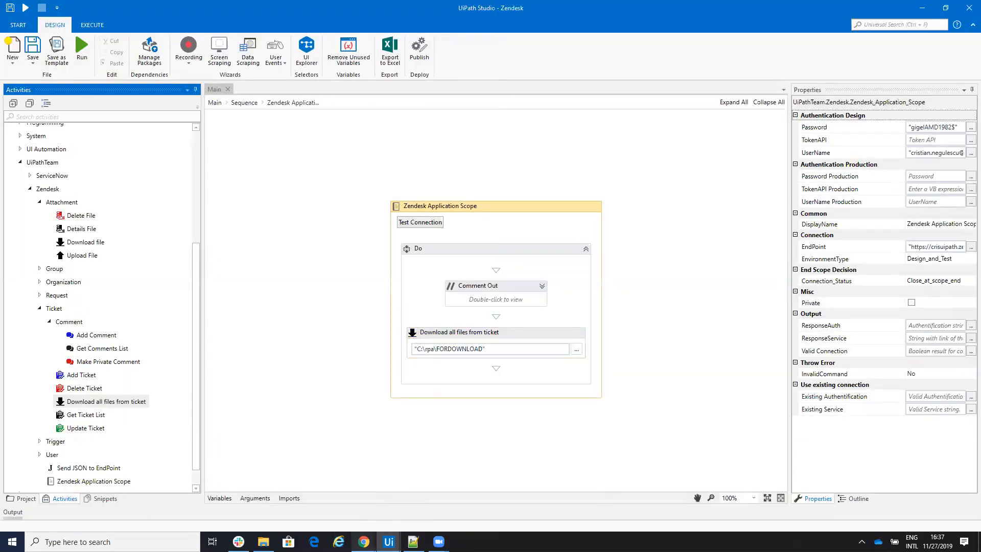
mouse_move(363, 541)
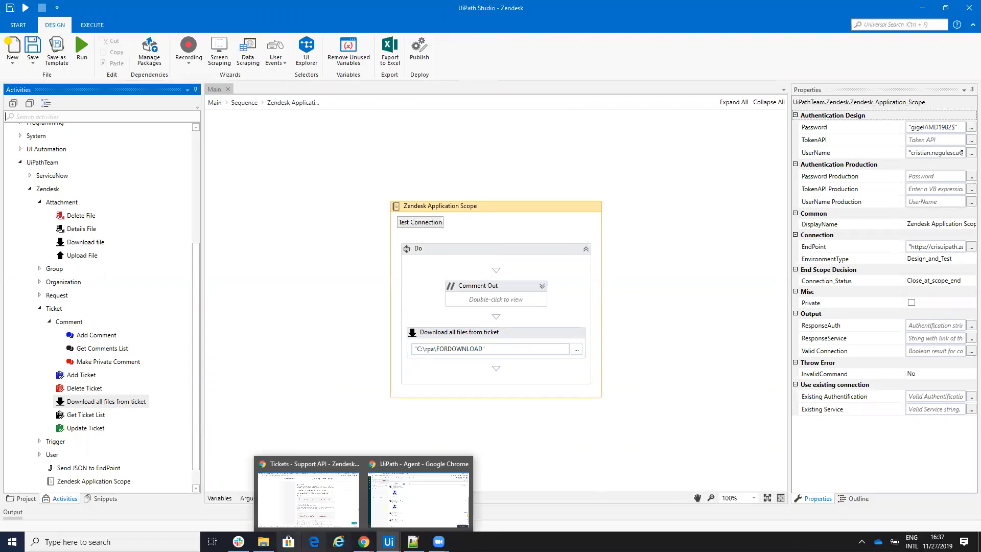
click(263, 542)
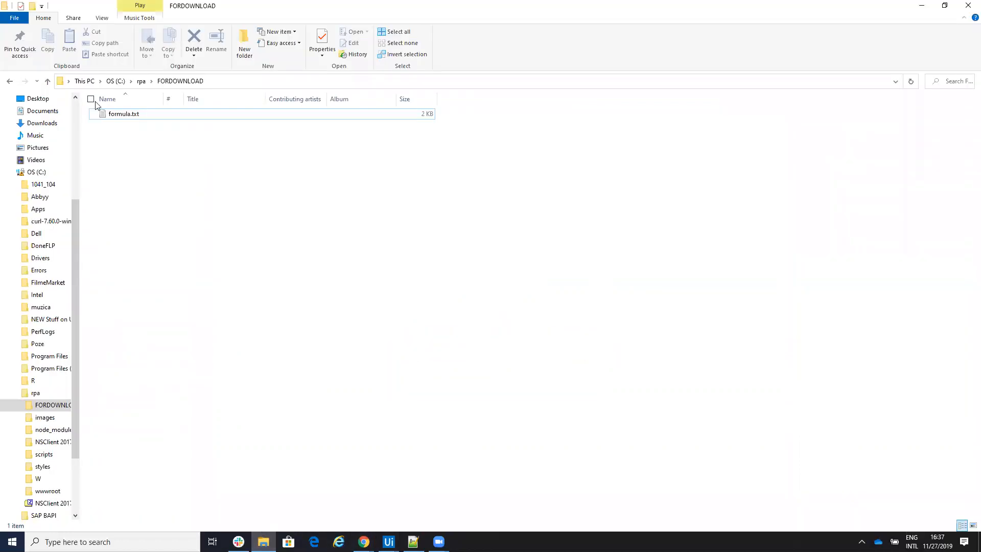
mouse_move(537, 66)
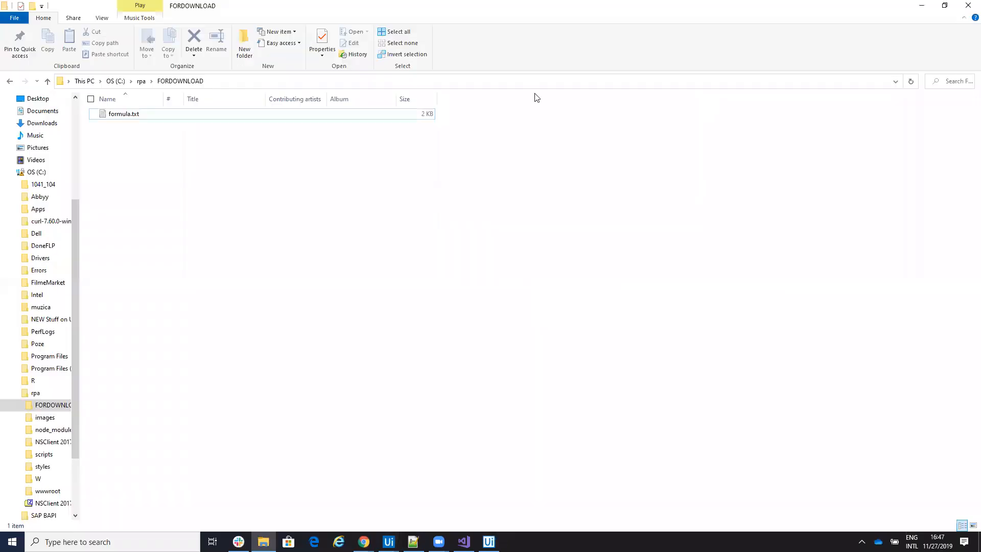
click(387, 542)
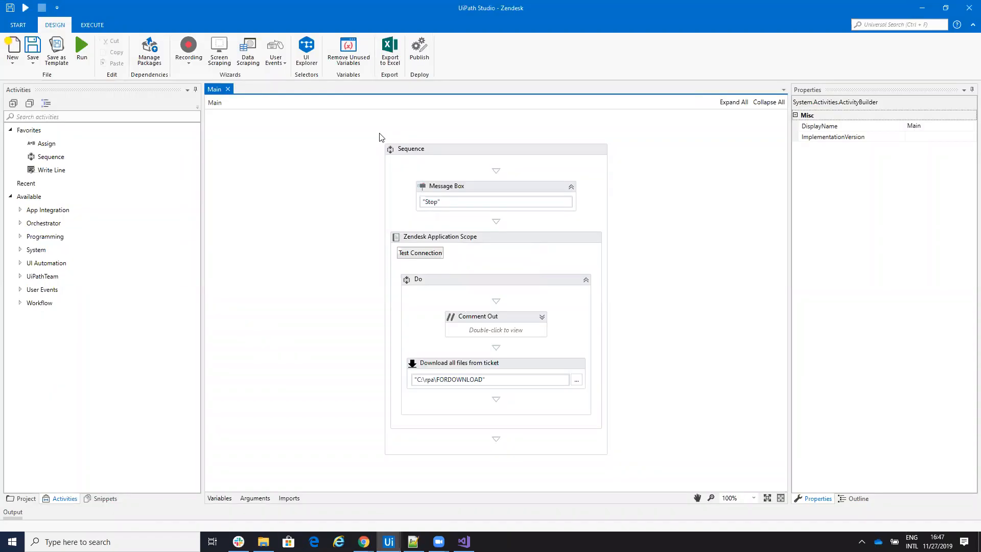
click(263, 541)
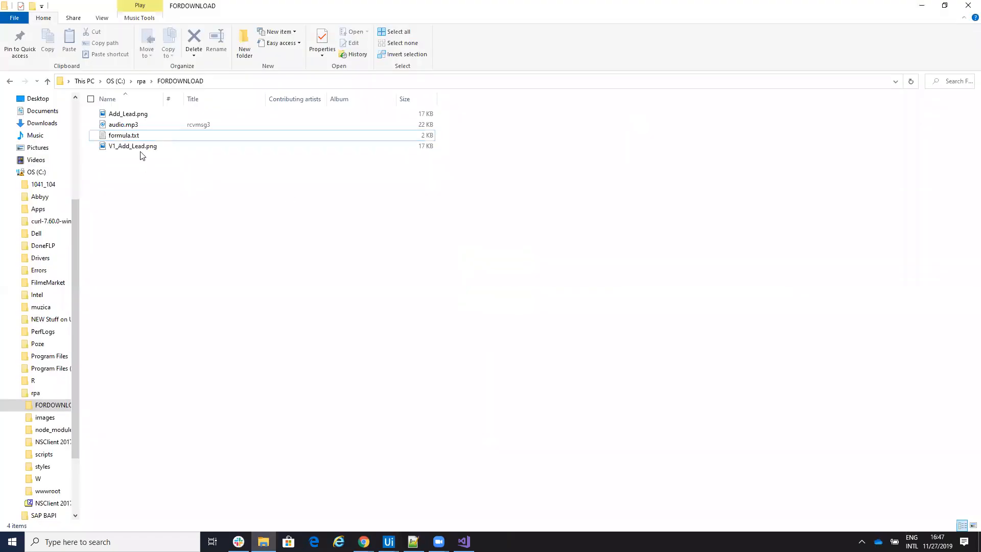
click(128, 113)
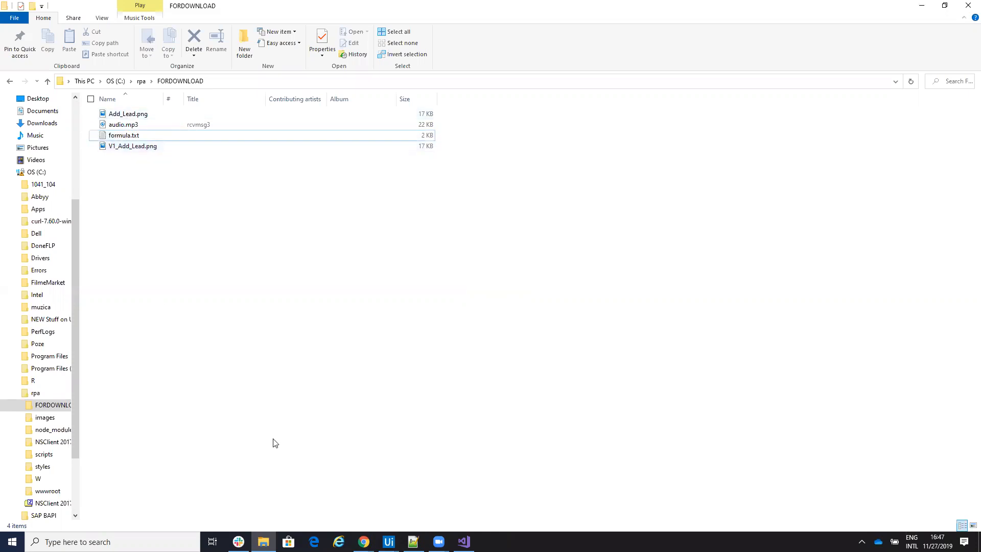
mouse_move(363, 541)
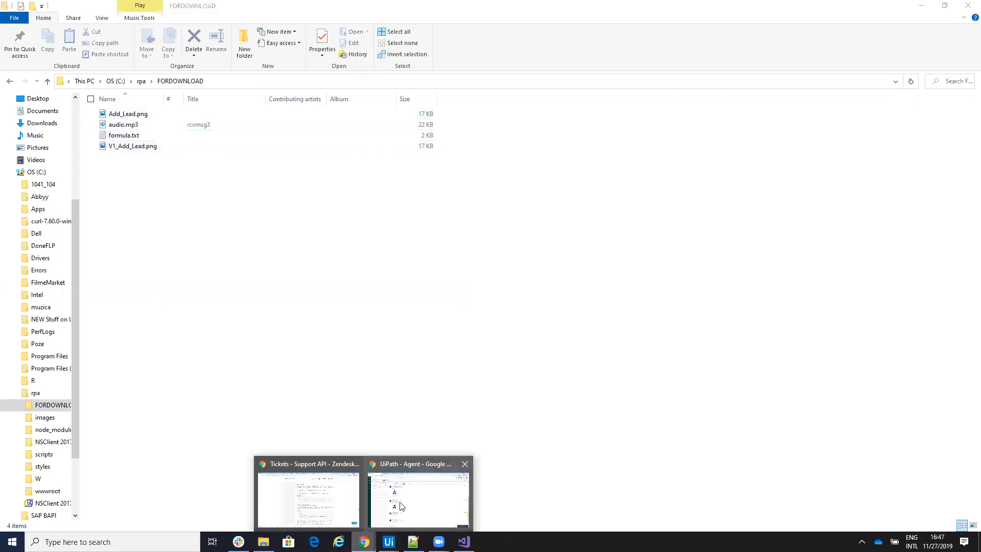
Switch to Zendesk ticket #22 to check its Add_Lead.png and audio.mp3 attachments.
click(418, 494)
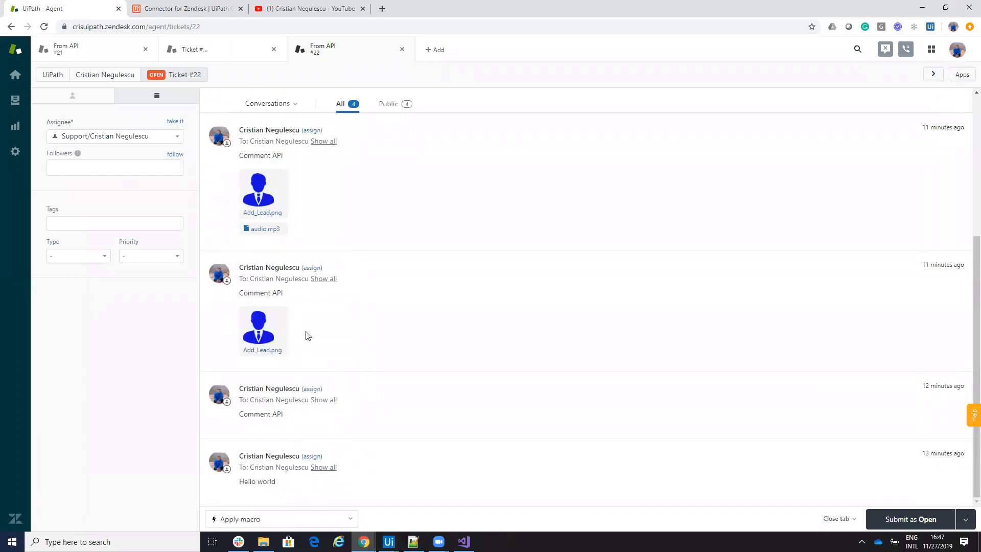
mouse_move(281, 361)
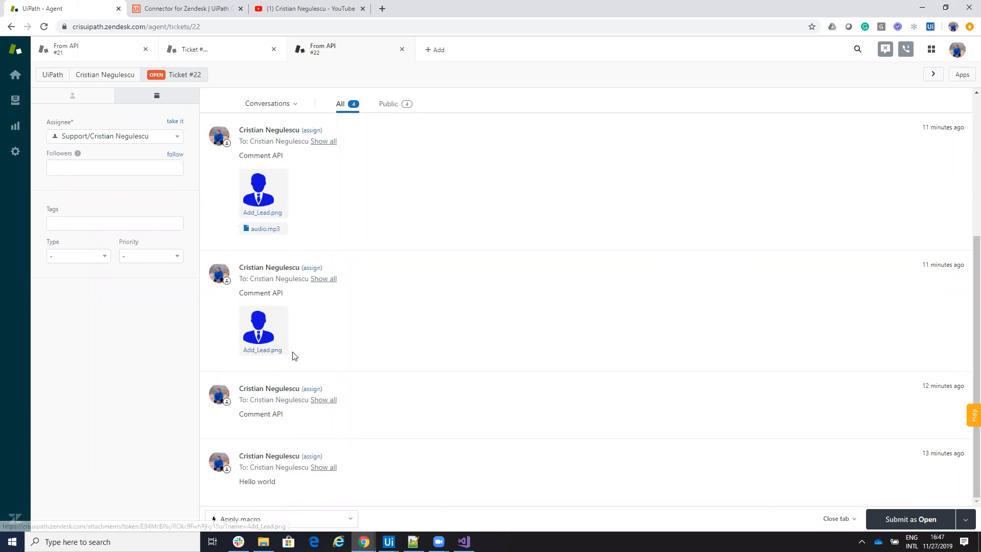
mouse_move(281, 356)
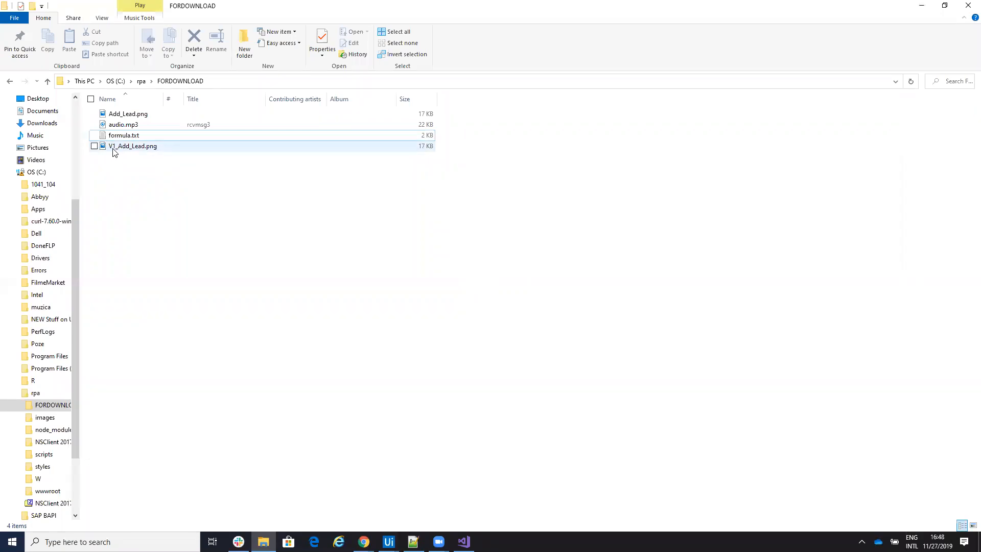
click(114, 162)
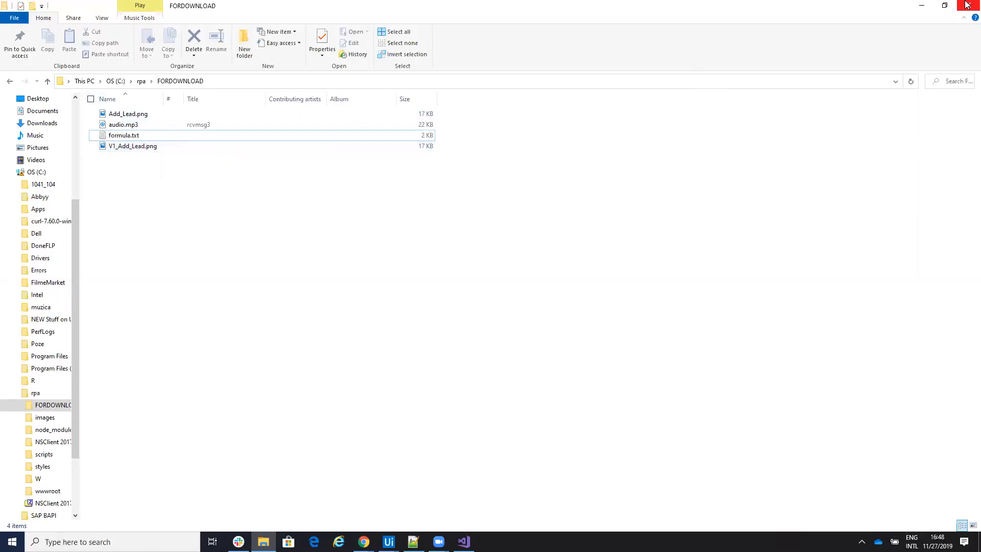
mouse_move(388, 542)
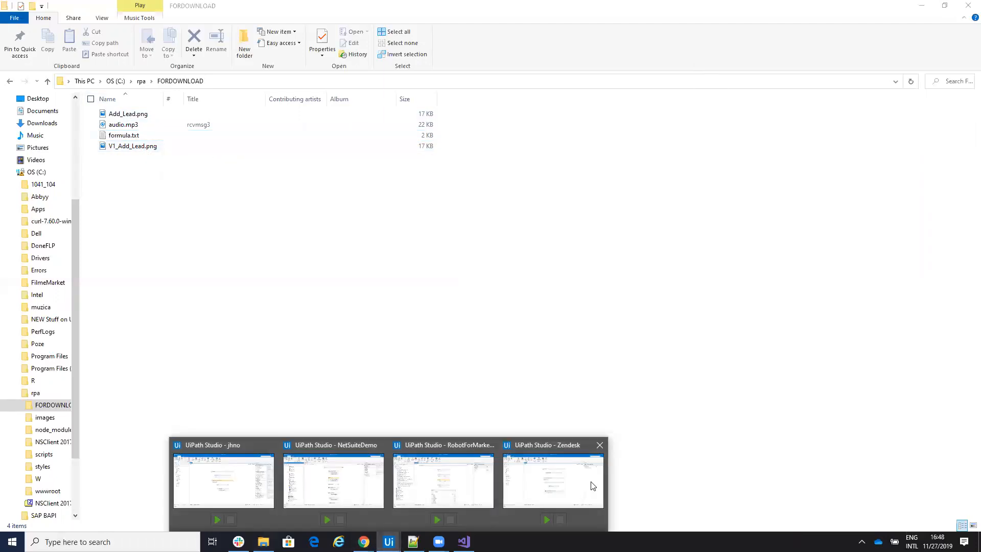
Switch to the Zendesk workflow and expand UiPathTeam > Zendesk > Attachment activities.
click(553, 481)
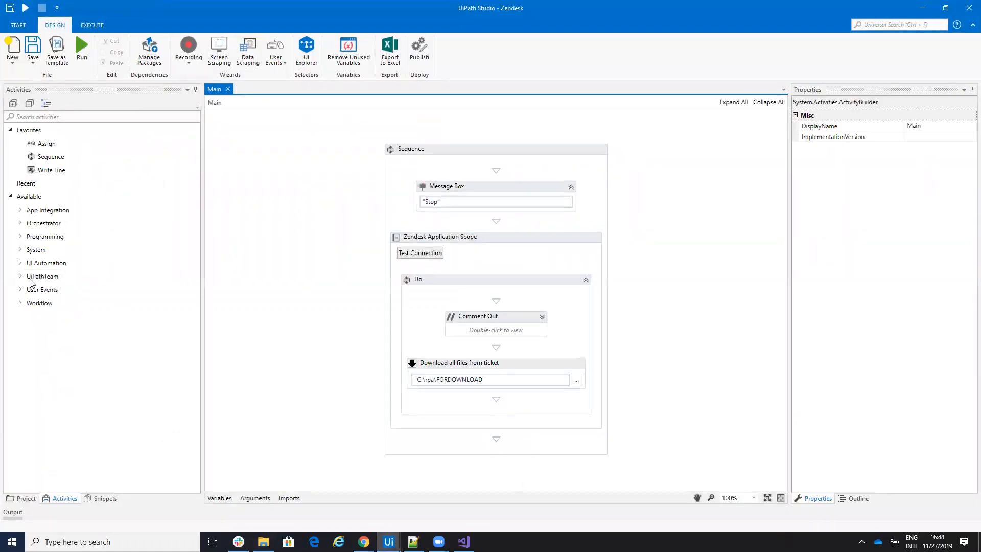
click(20, 276)
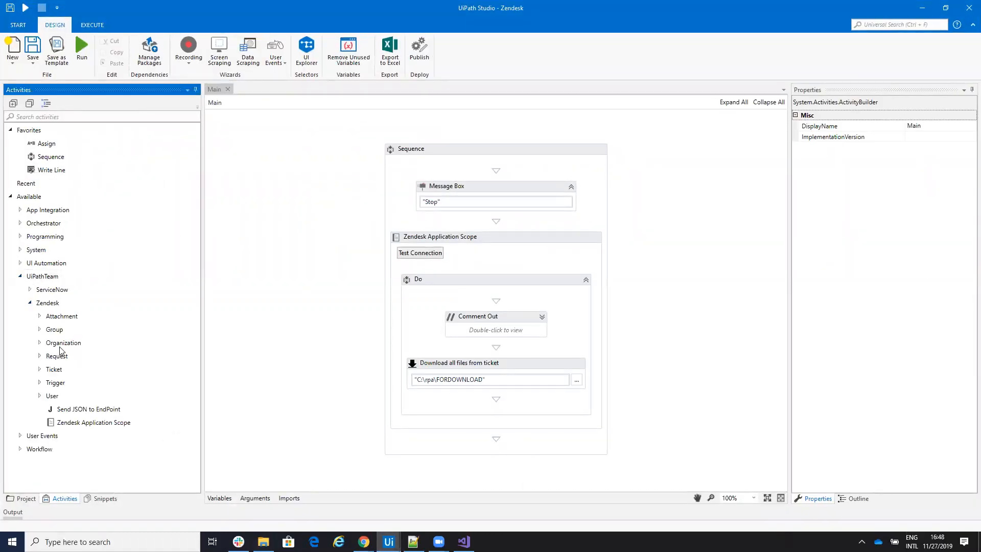
click(61, 316)
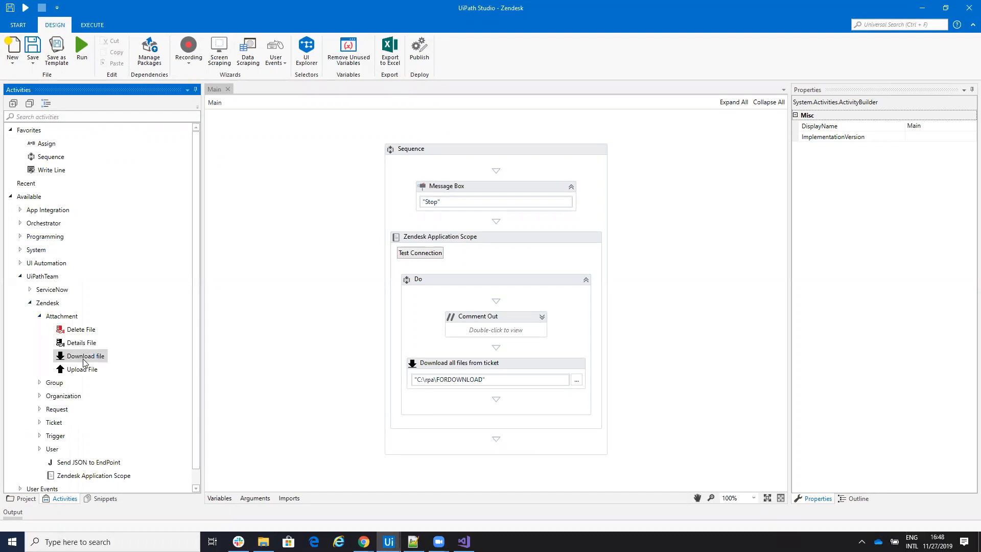
mouse_move(84, 356)
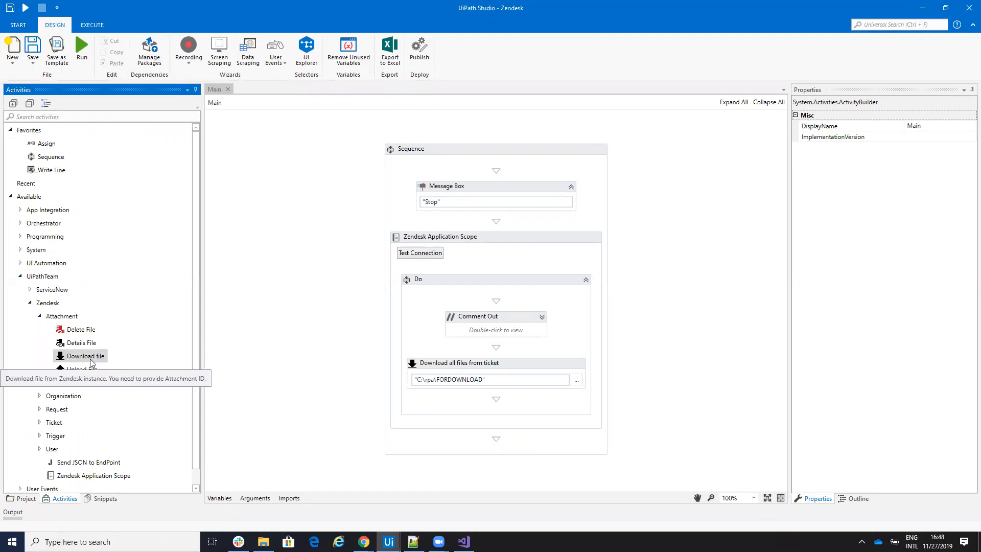
mouse_move(75, 361)
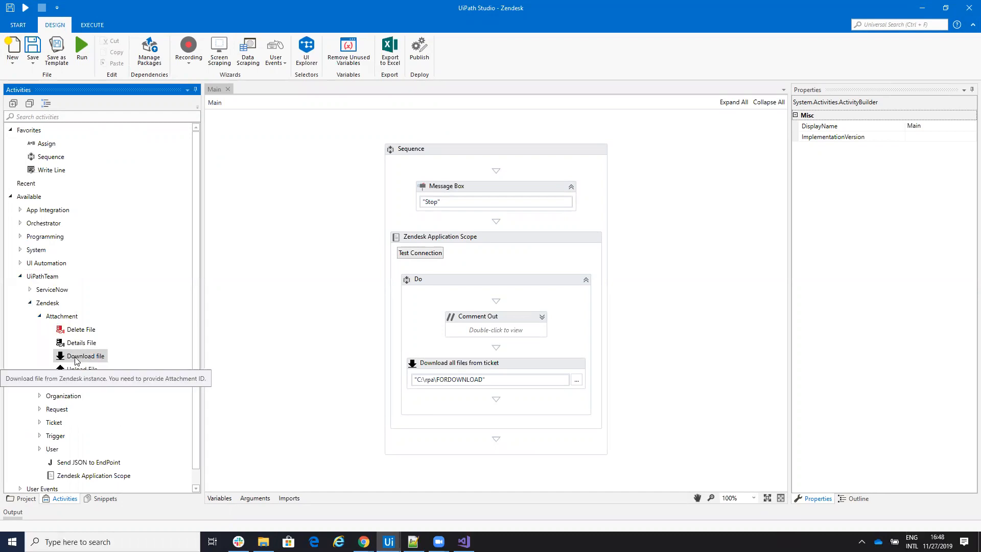
mouse_move(465, 367)
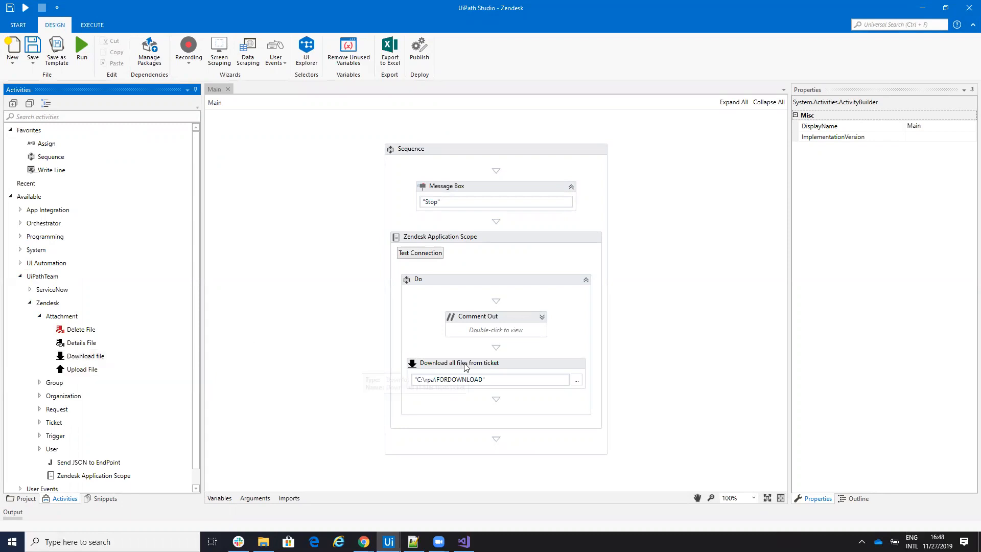
mouse_move(388, 497)
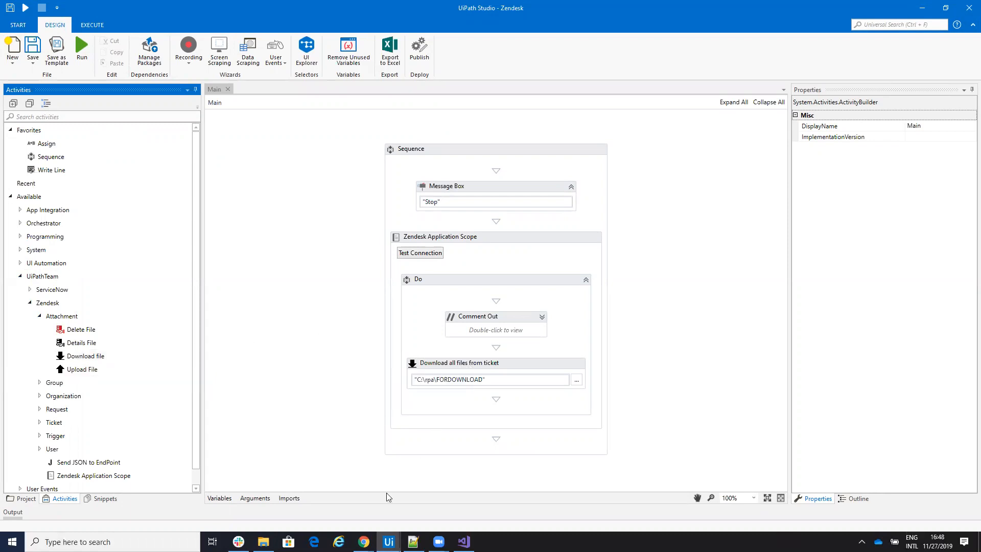
mouse_move(133, 457)
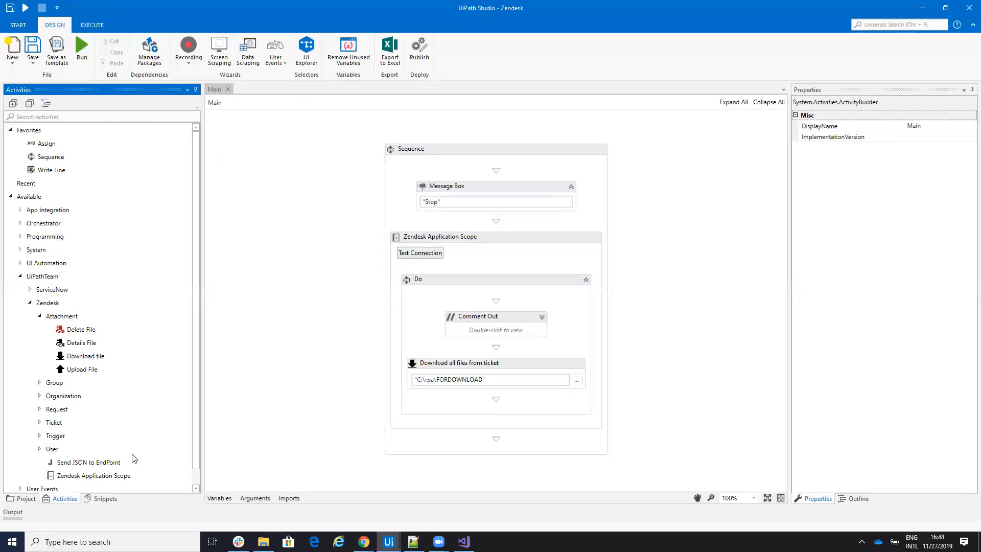
click(39, 422)
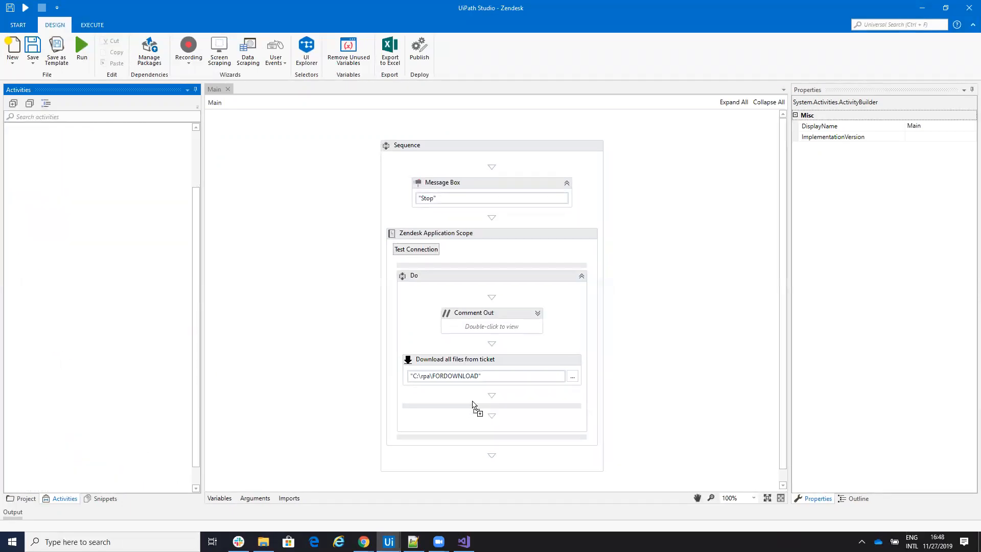
Add Get Ticket List after the file download and run the test search.
click(415, 249)
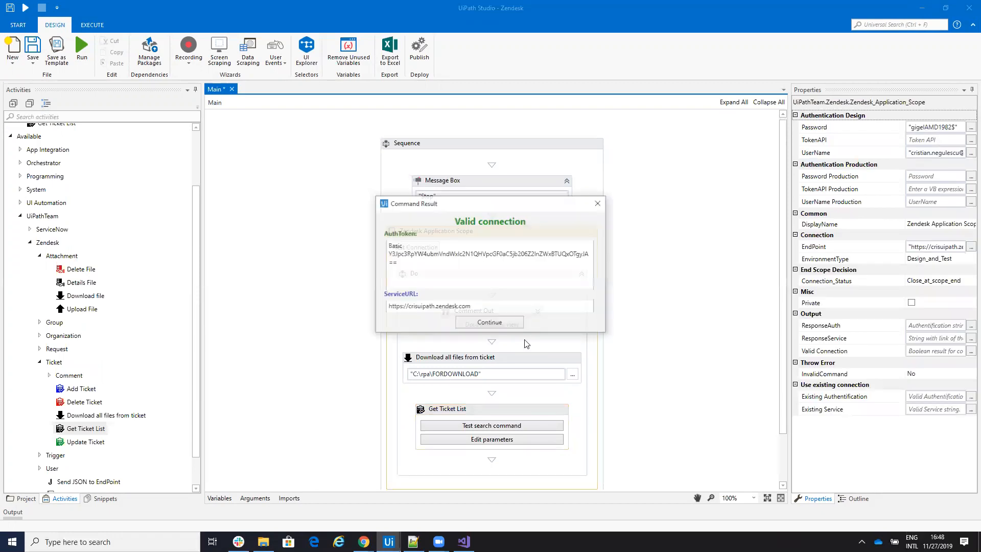
click(490, 321)
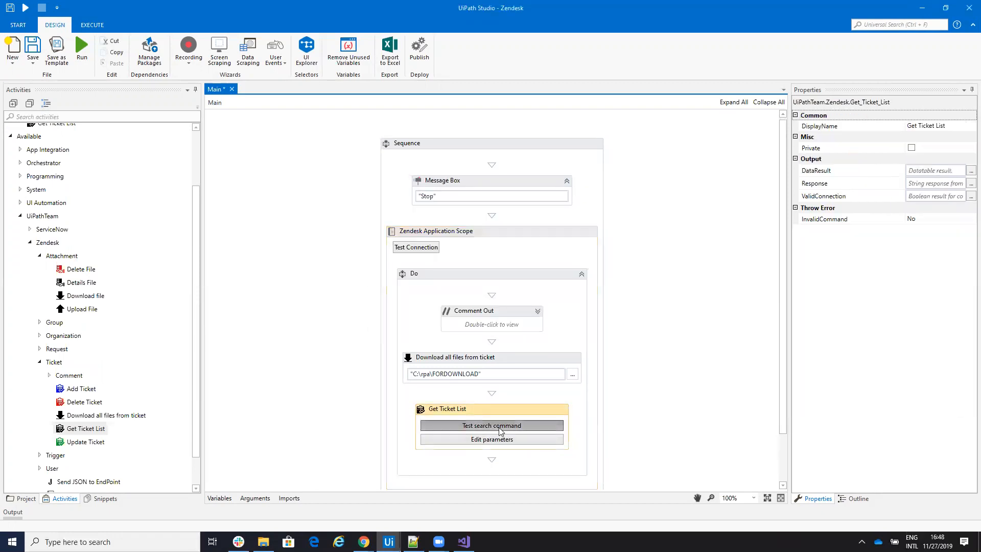
click(491, 426)
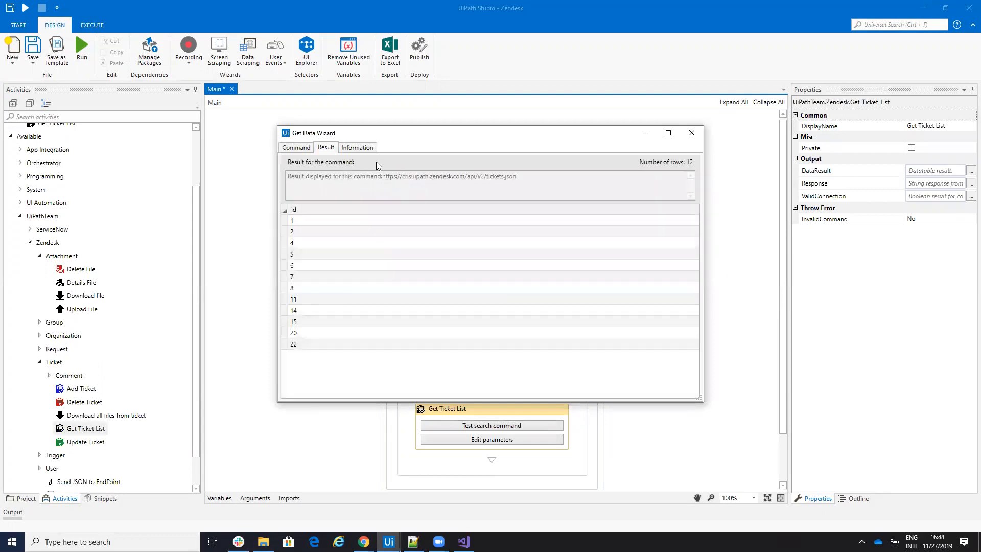
Return priority, recipient, subject and description fields, review the results, and close the wizard.
click(357, 147)
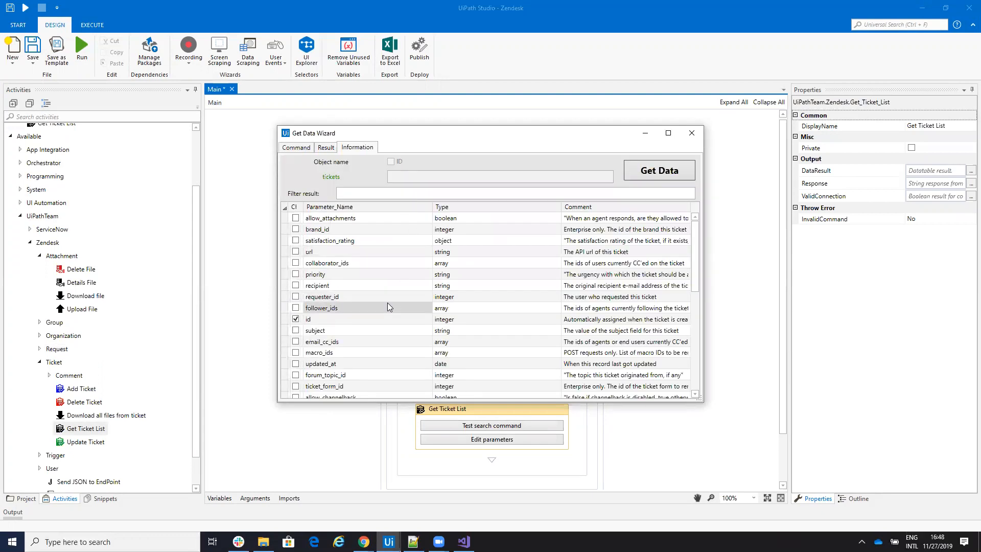
click(295, 274)
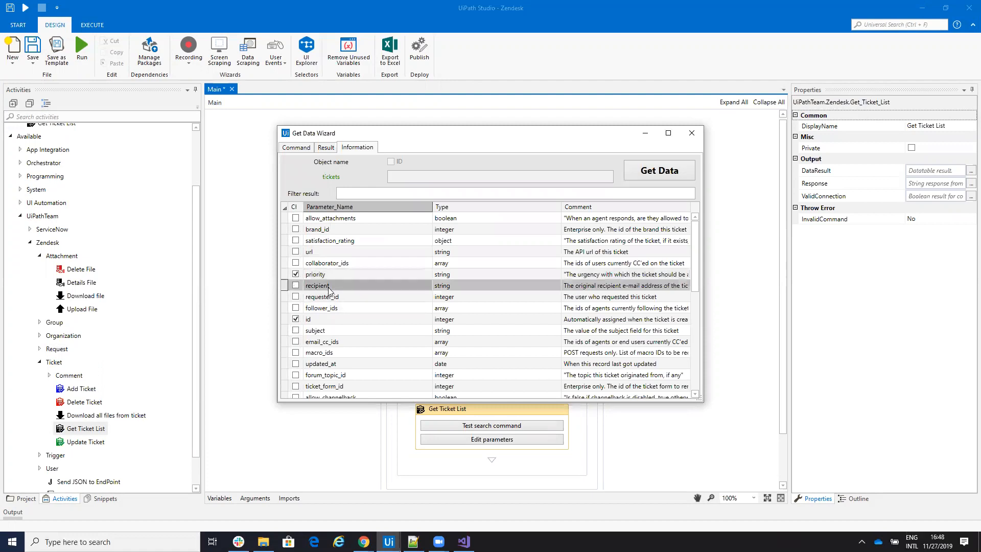
click(295, 285)
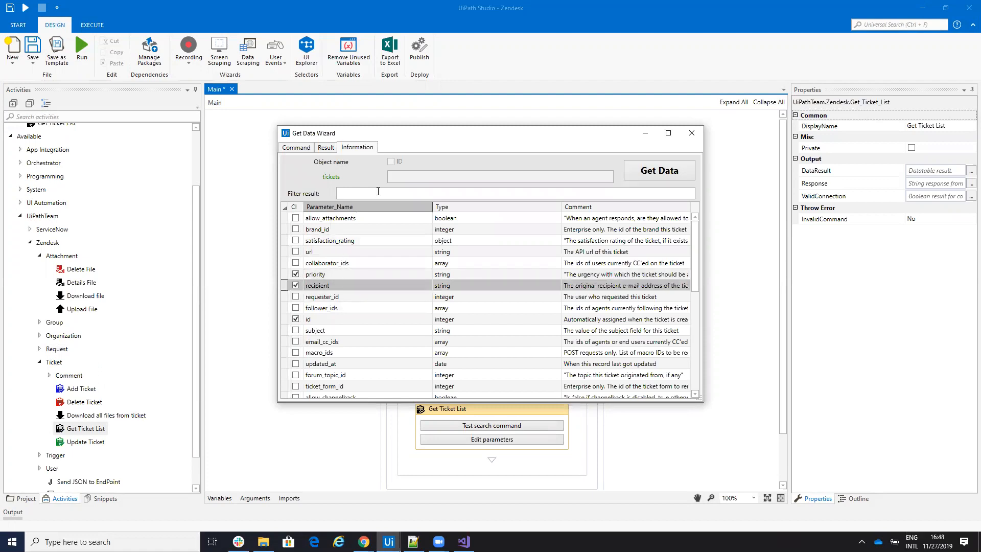
text(sub)
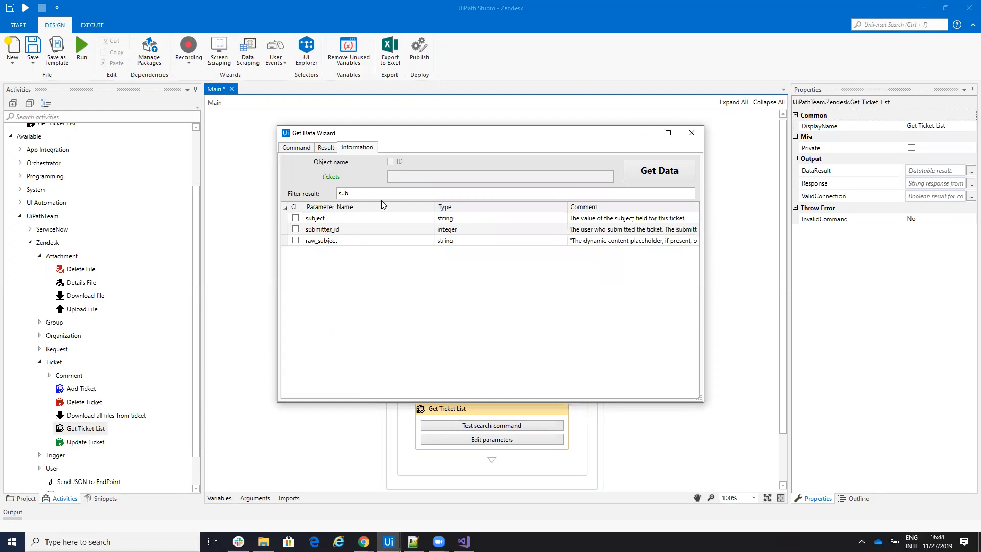
click(295, 217)
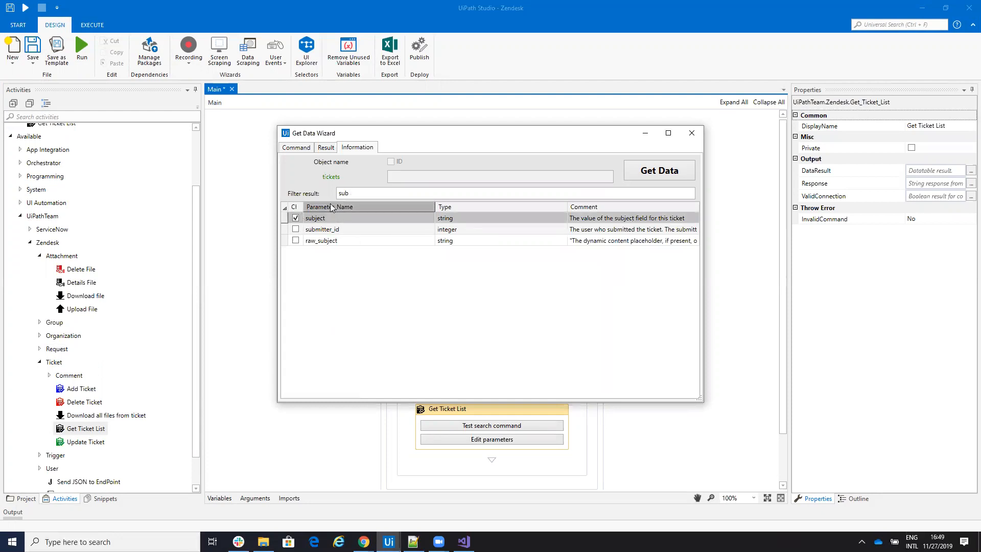
text(des)
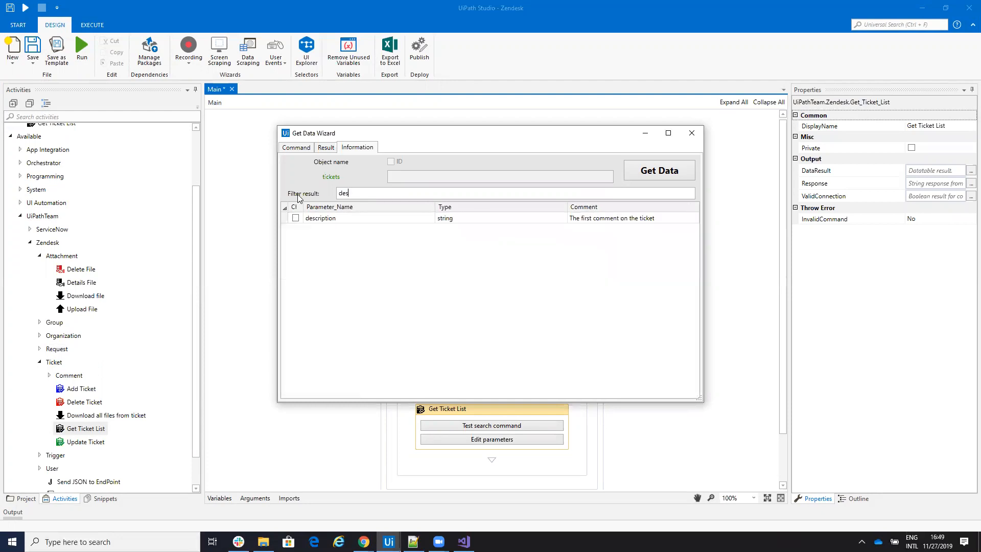
click(296, 218)
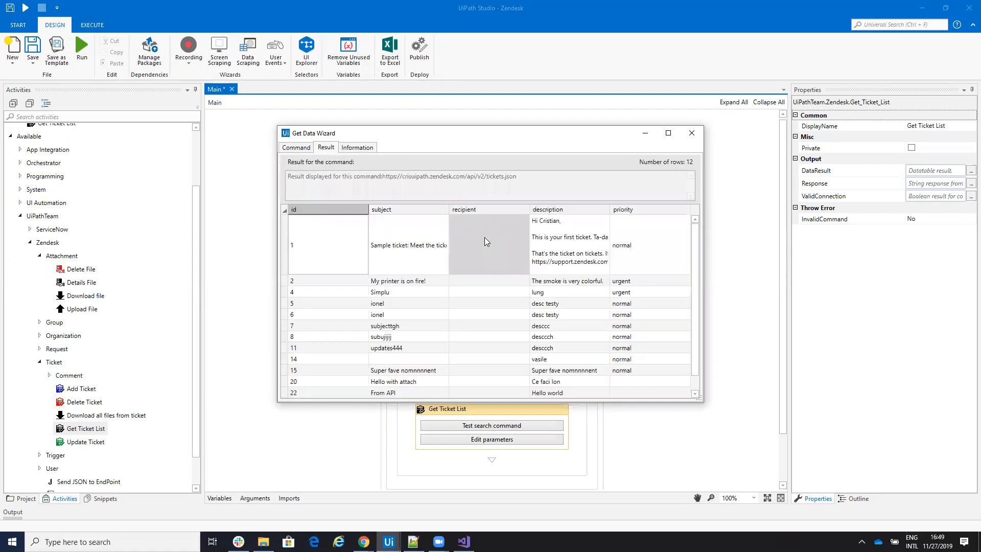
scroll(down, 3)
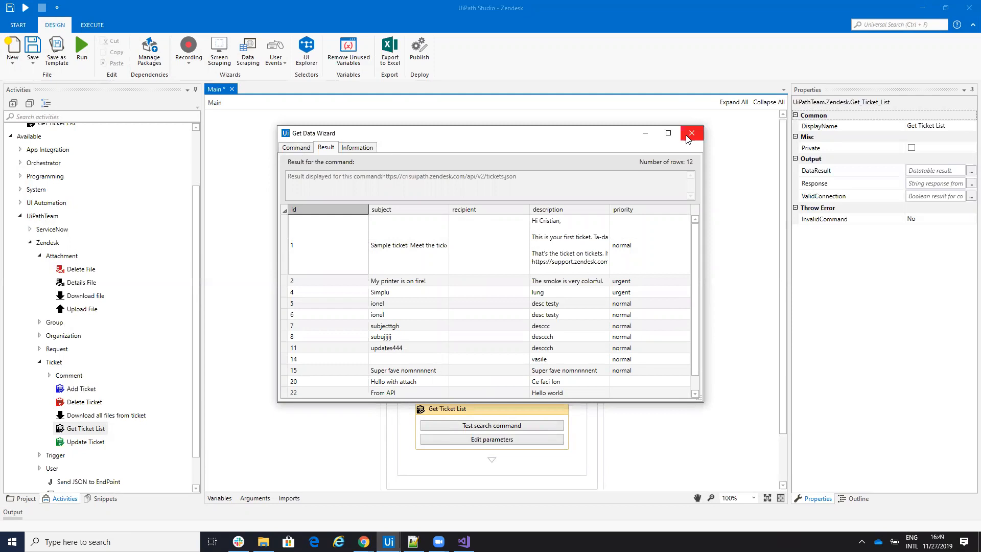
click(691, 133)
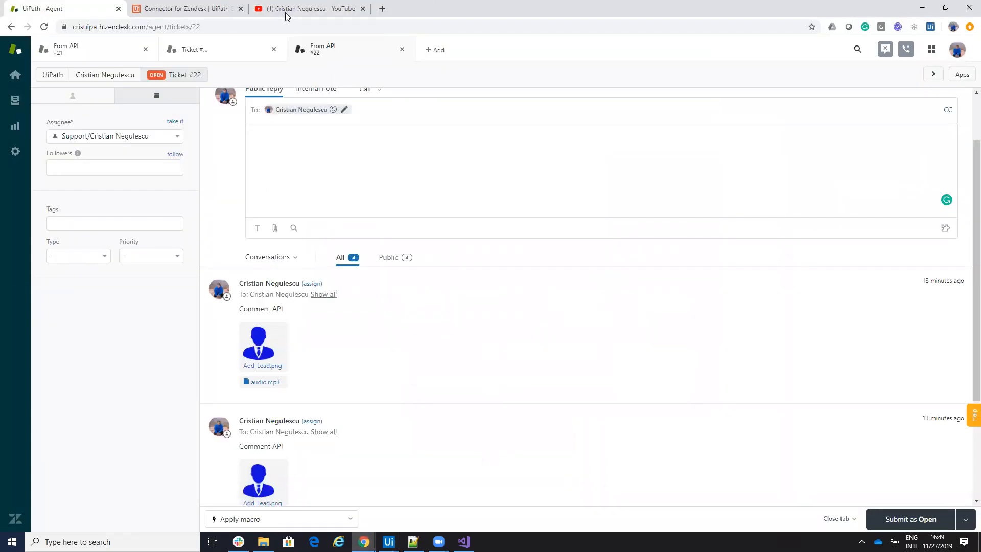
Browse Cristian Negulescu's YouTube Videos tab listing the Zendesk automation tutorials.
click(309, 8)
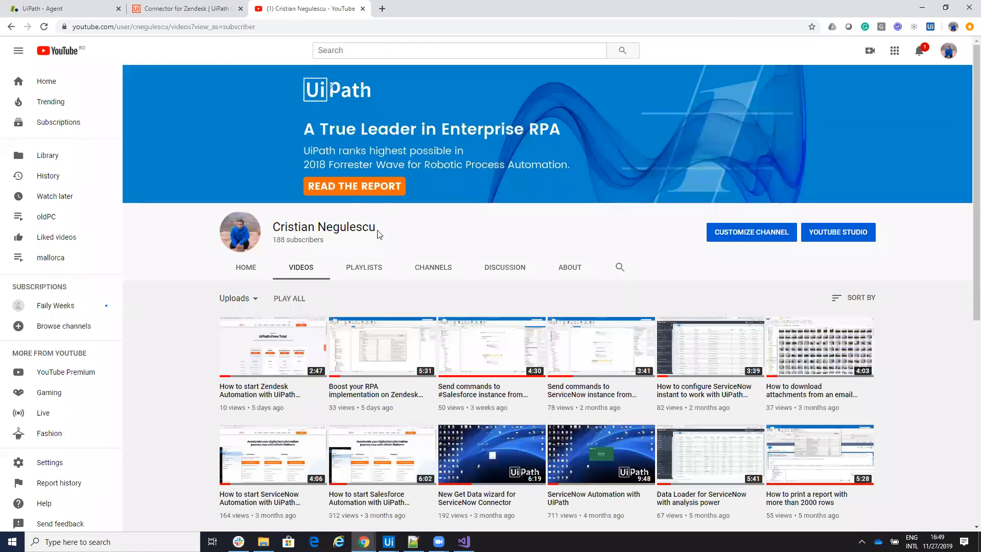
scroll(down, 3)
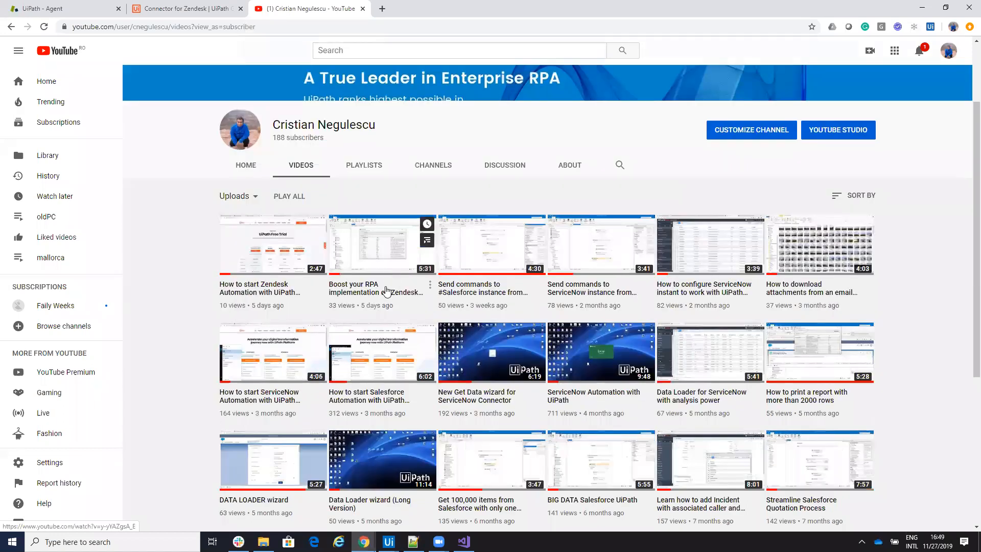
scroll(up, 3)
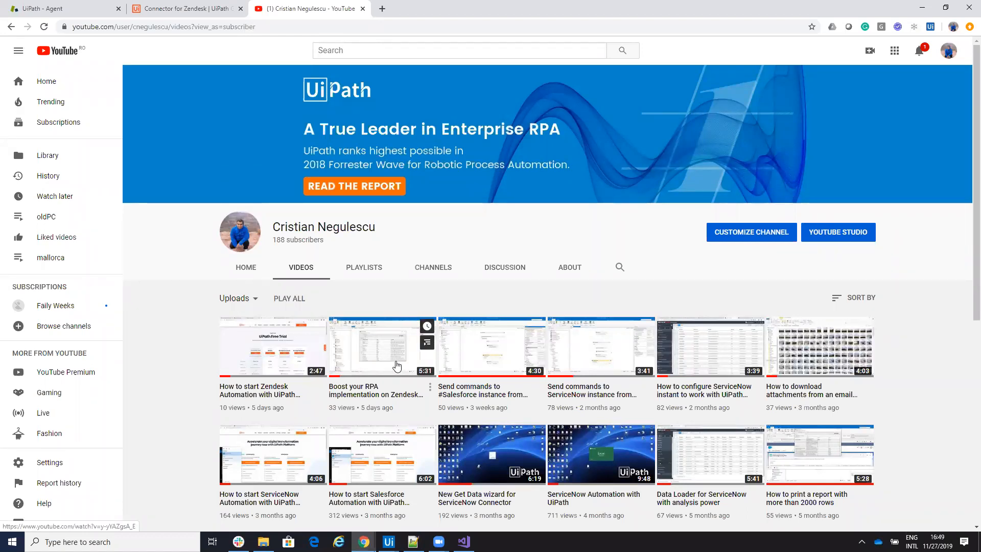
mouse_move(535, 192)
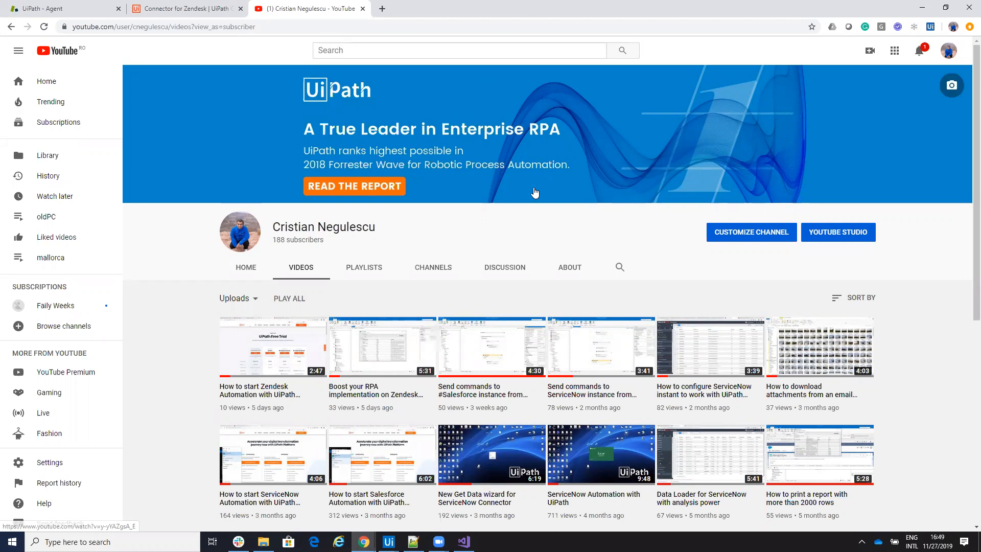
mouse_move(495, 55)
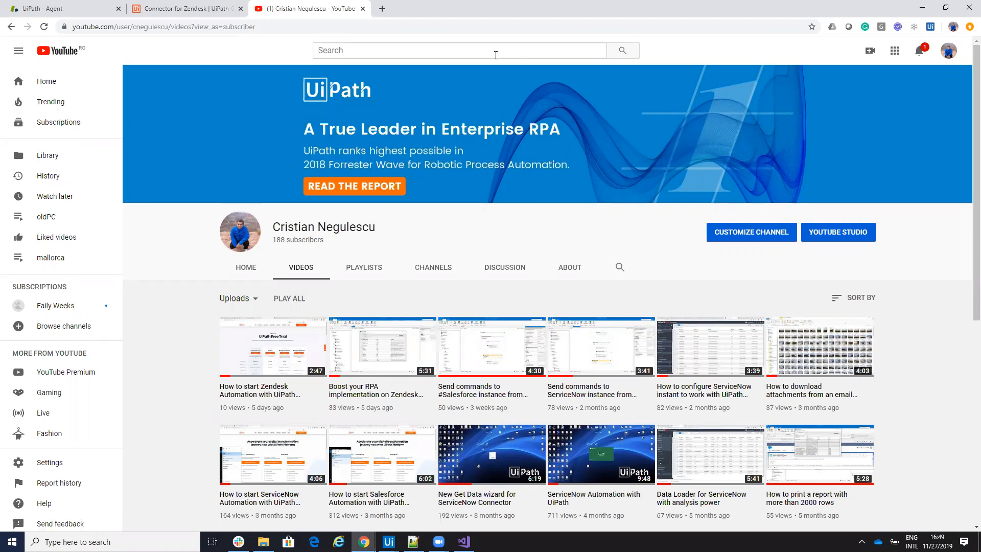